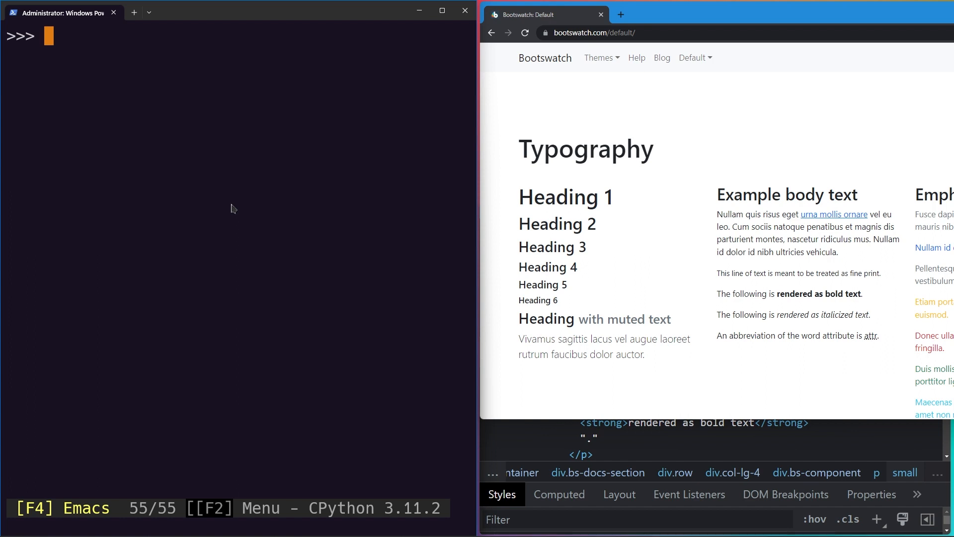
{"action": "mouse_move", "coordinate": [593, 313]}
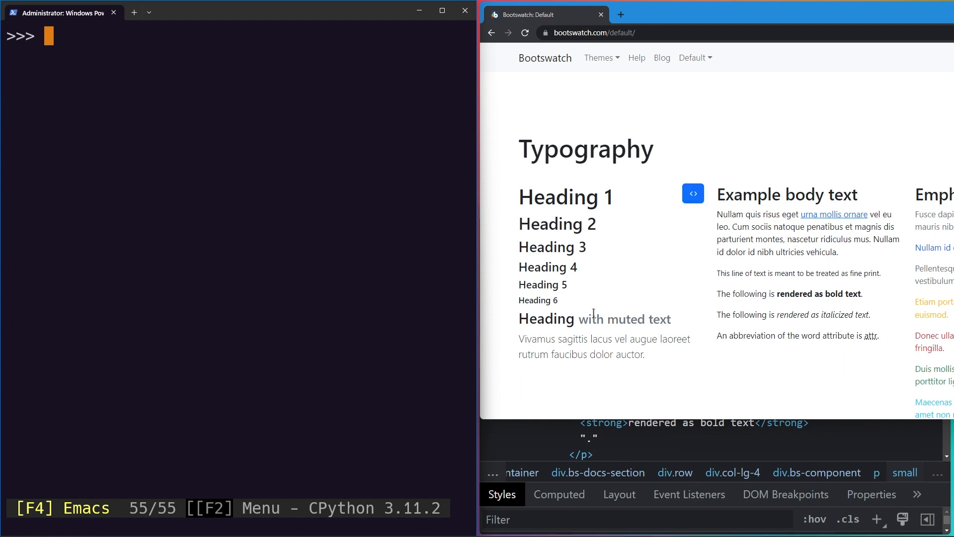
Inspect the 'with muted text' small.text-muted element in the DevTools Elements panel
{"action": "double_click", "coordinate": [625, 318]}
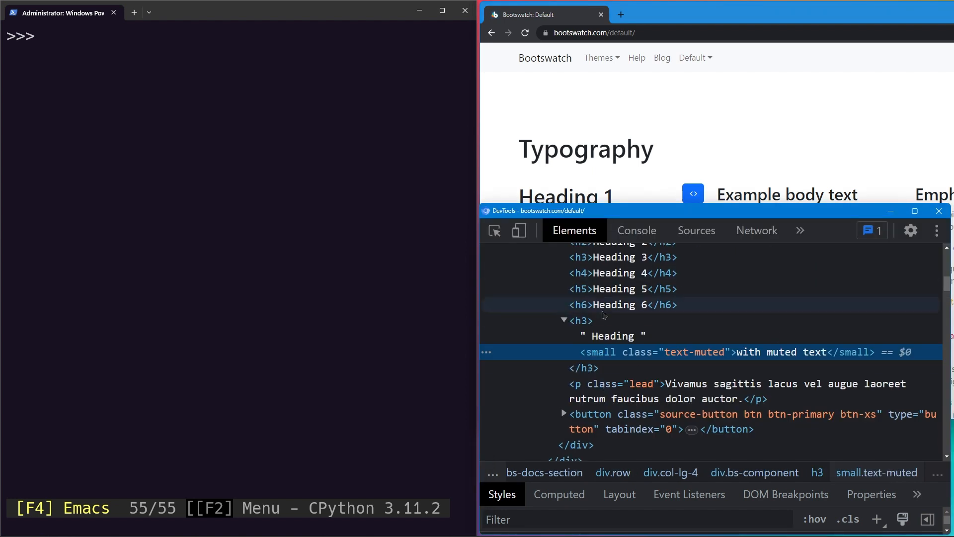
{"action": "mouse_move", "coordinate": [566, 329]}
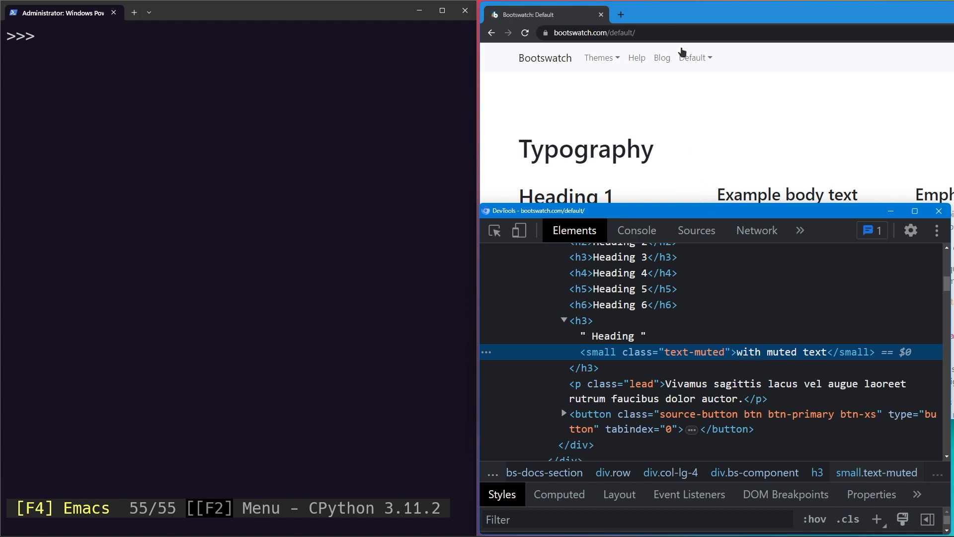
Run page.get_by_text("with muted text").highlight() and scroll the page down to the Buttons section
{"action": "type", "text": "page."}
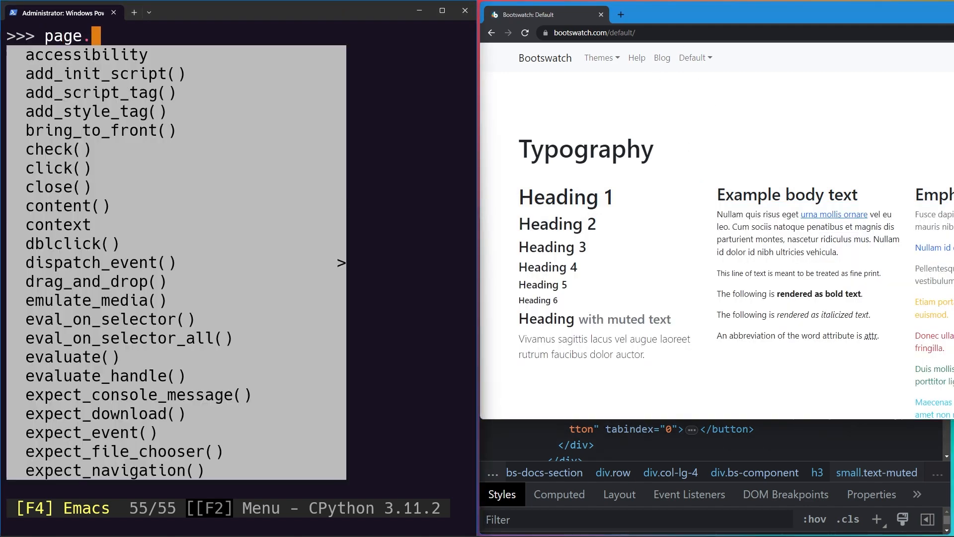
{"action": "type", "text": "get_by_text(\""}
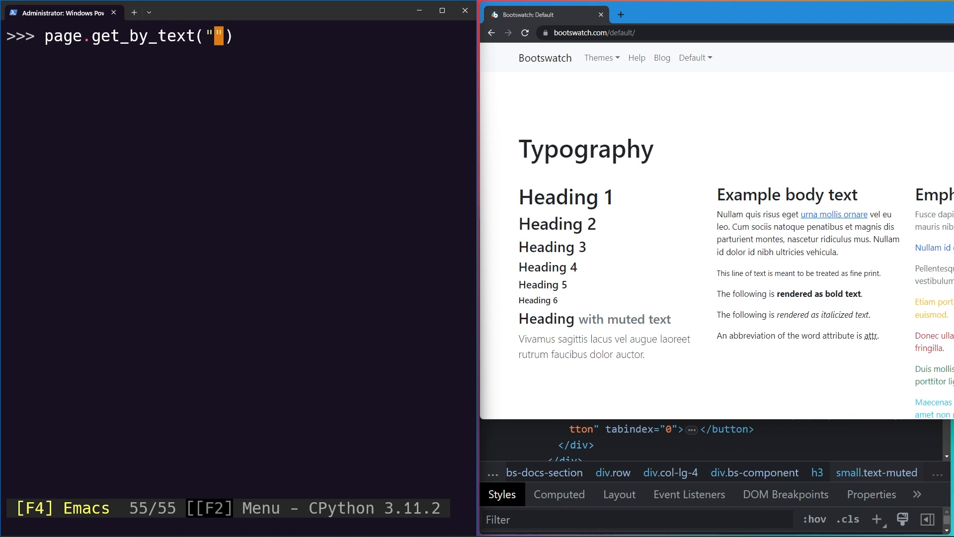
{"action": "type", "text": "with m"}
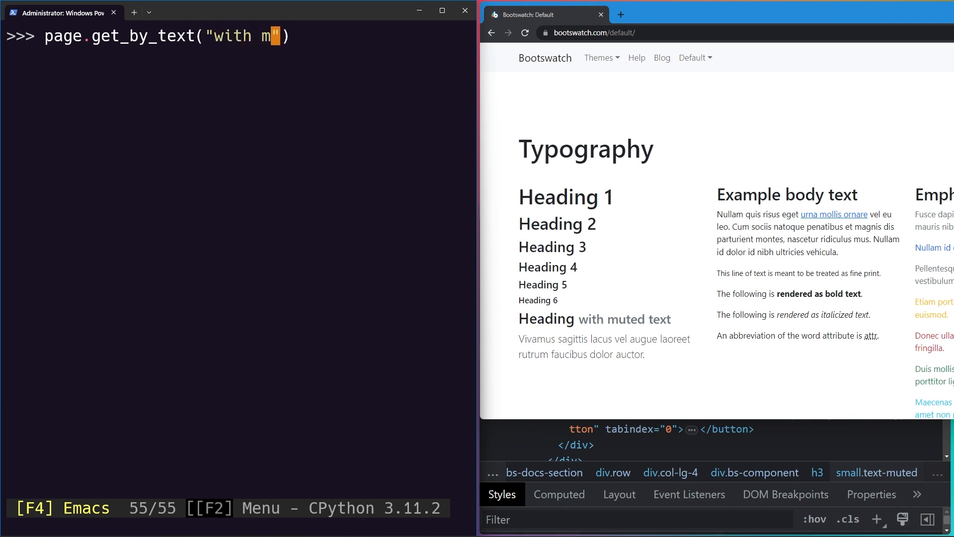
{"action": "type", "text": "uted"}
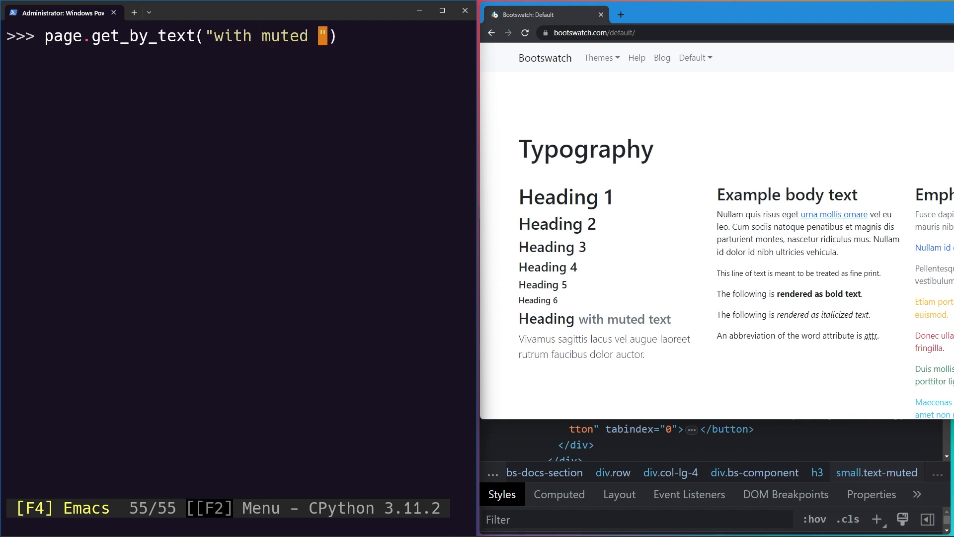
{"action": "type", "text": "text\").highlight"}
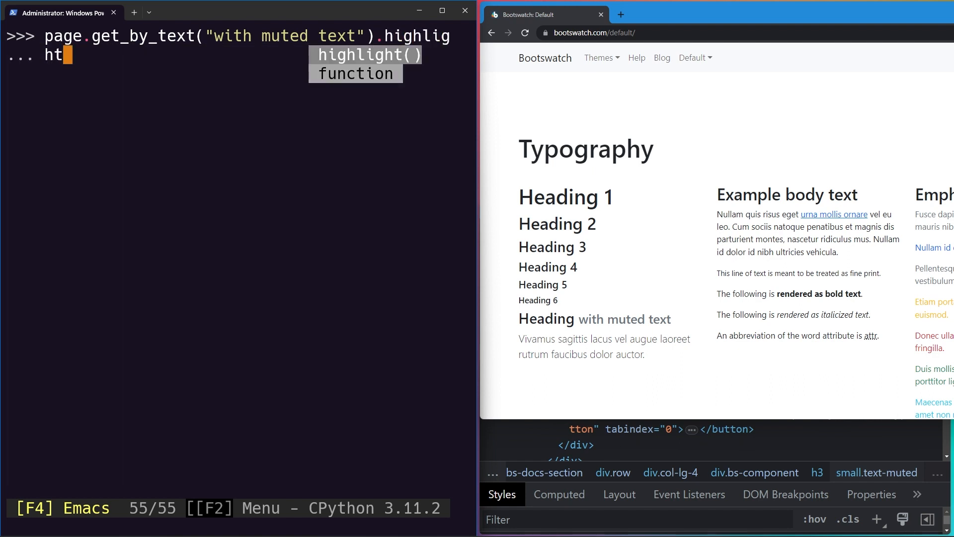
{"action": "key", "text": "Return"}
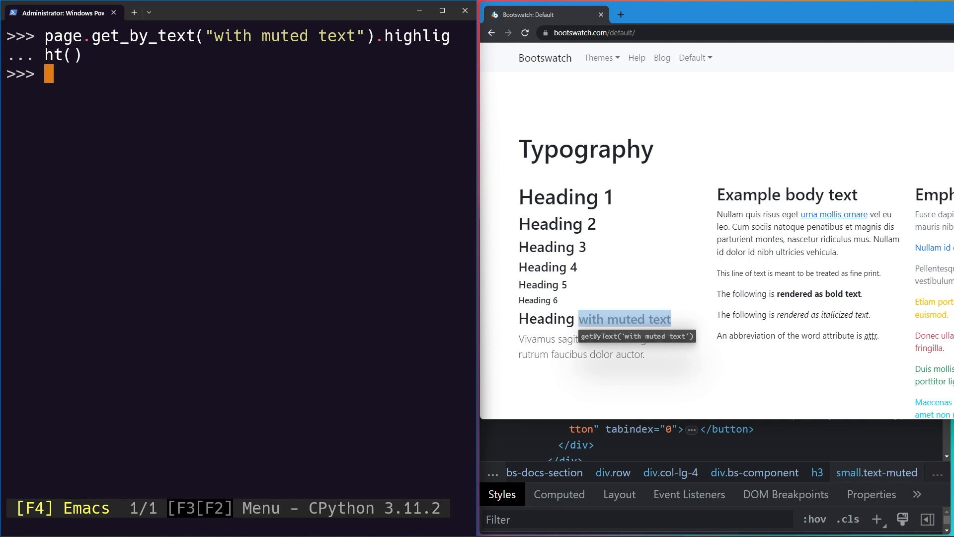
{"action": "key", "text": "Return"}
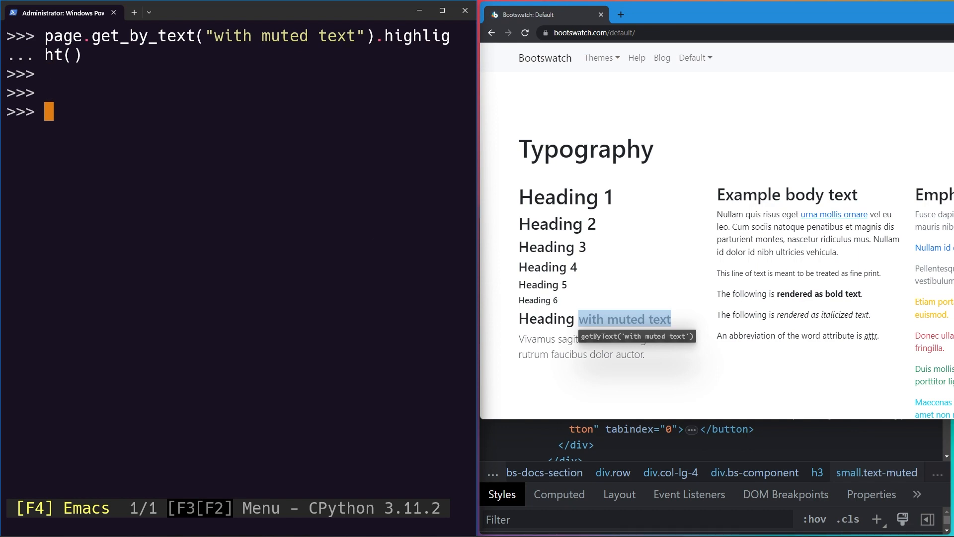
{"action": "scroll", "scroll_direction": "down", "scroll_amount": 3}
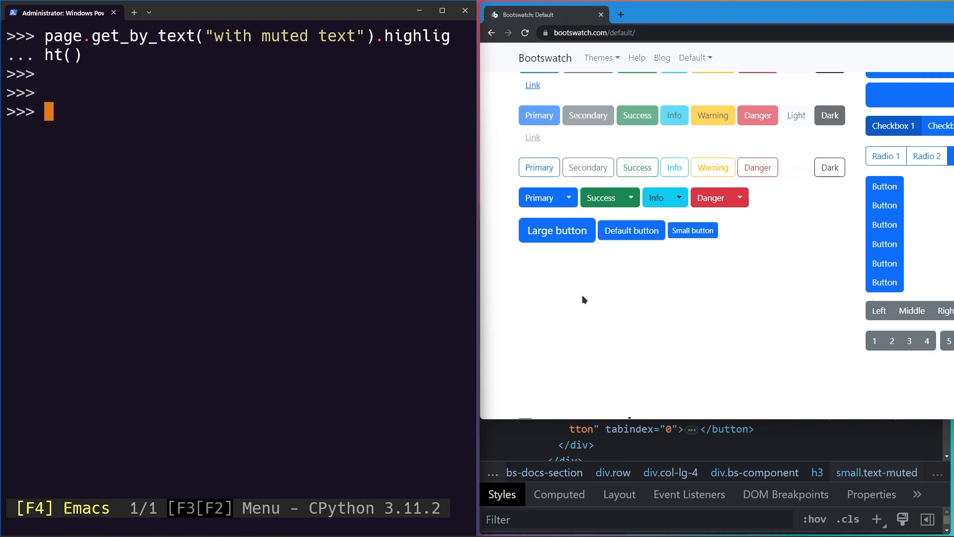
{"action": "scroll", "scroll_direction": "up", "scroll_amount": 3}
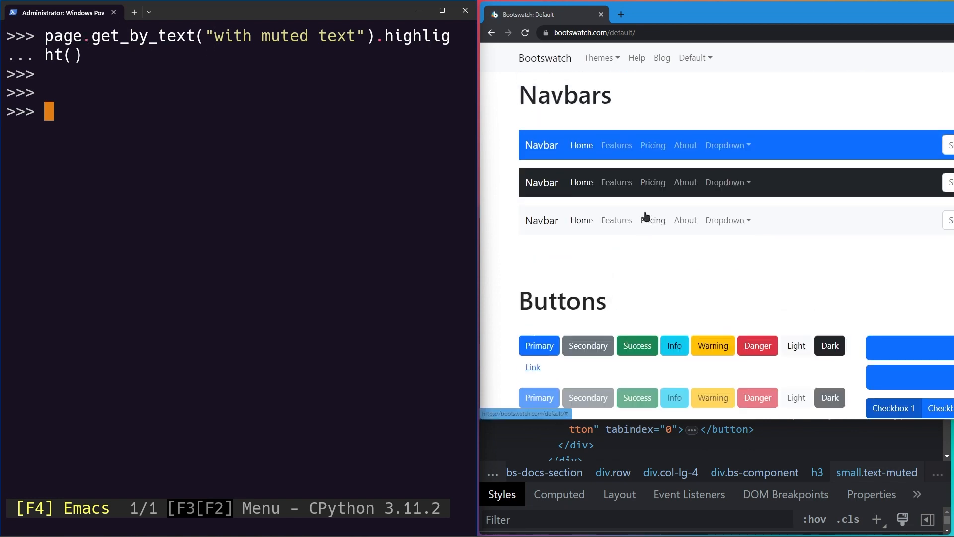
{"action": "scroll", "scroll_direction": "down", "scroll_amount": 3}
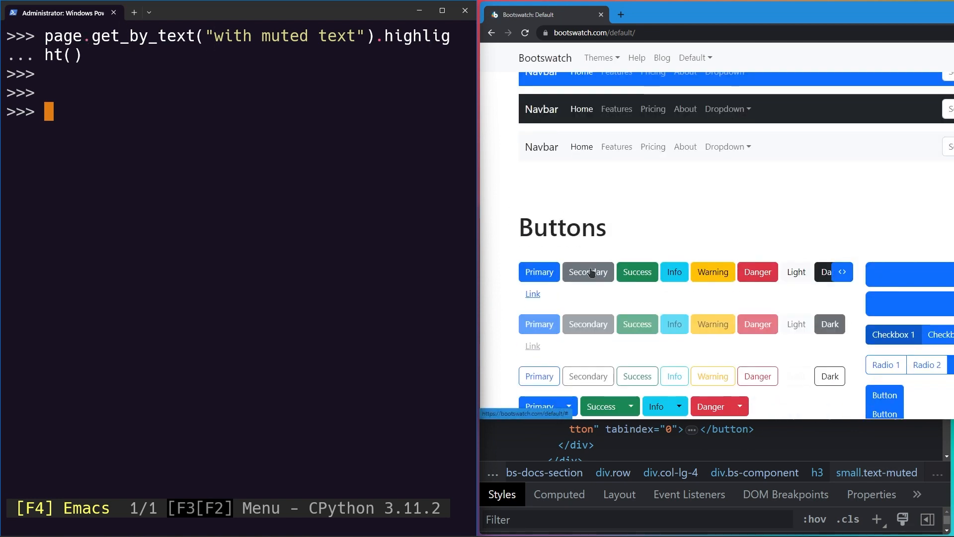
Run page.get_by_text("Small button").highlight() to outline the Small button
{"action": "type", "text": "page."}
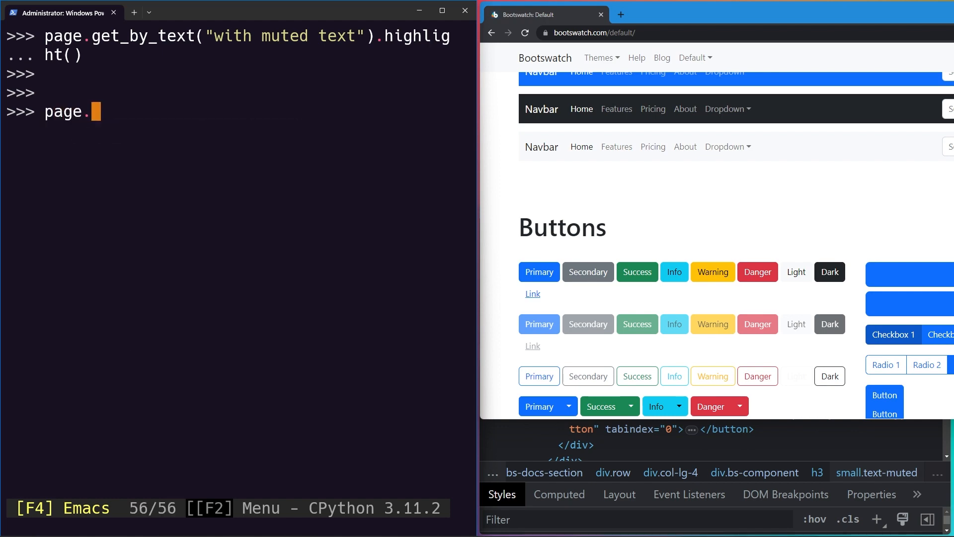
{"action": "type", "text": "get_by_text("}
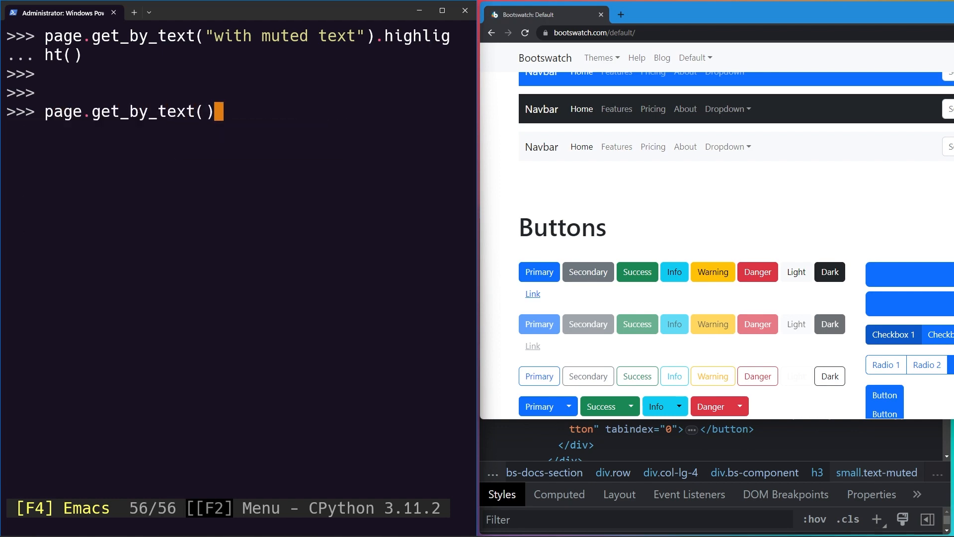
{"action": "scroll", "scroll_direction": "down", "scroll_amount": 3}
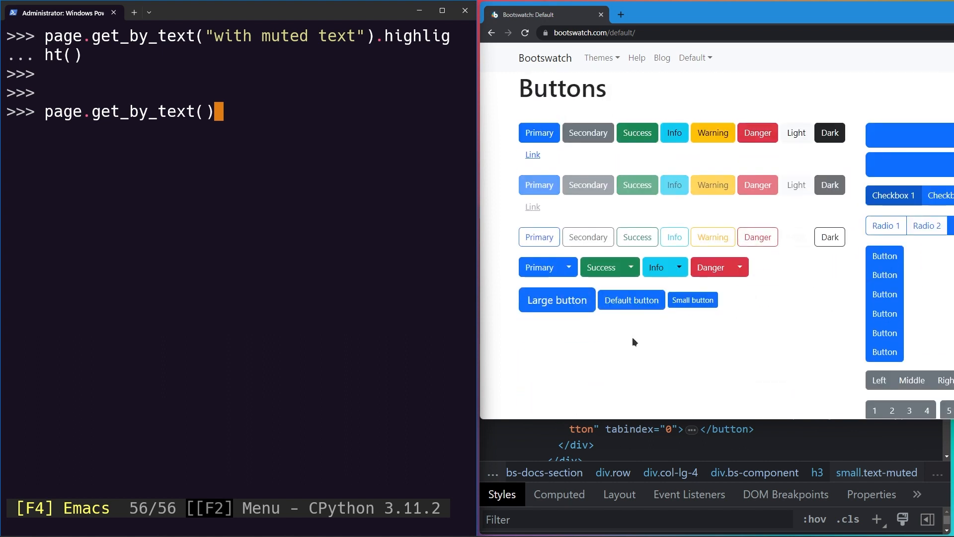
{"action": "mouse_move", "coordinate": [363, 184]}
{"action": "type", "text": "\"Small button"}
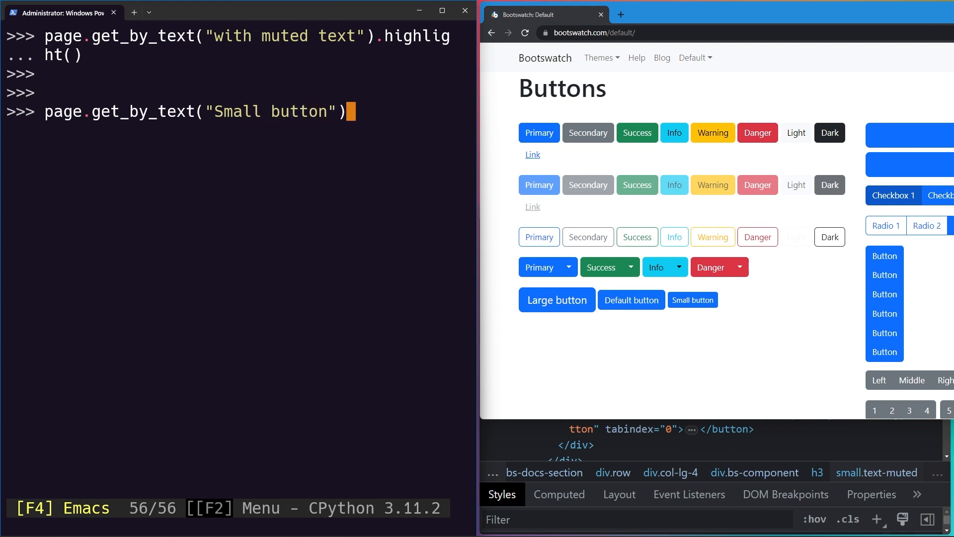
{"action": "type", "text": ".high"}
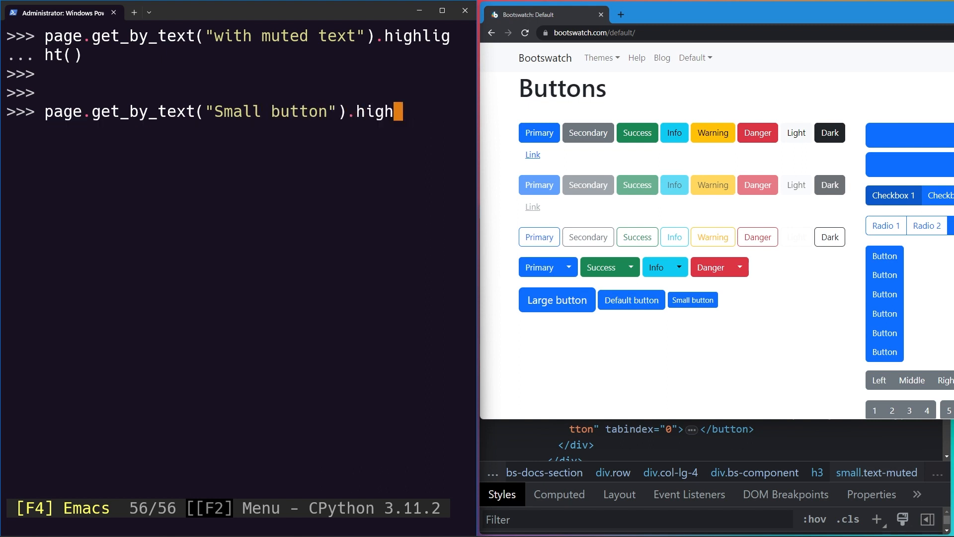
{"action": "key", "text": "Return"}
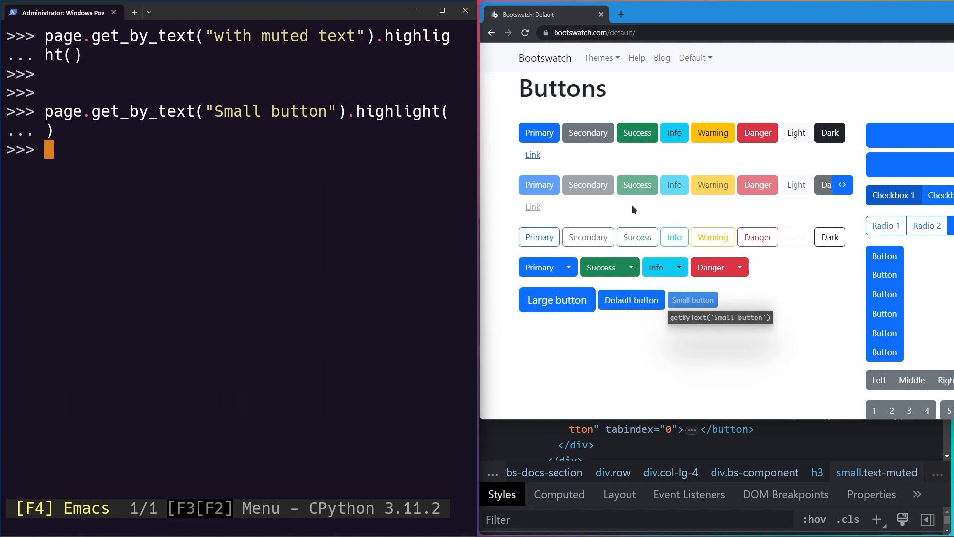
{"action": "mouse_move", "coordinate": [488, 261]}
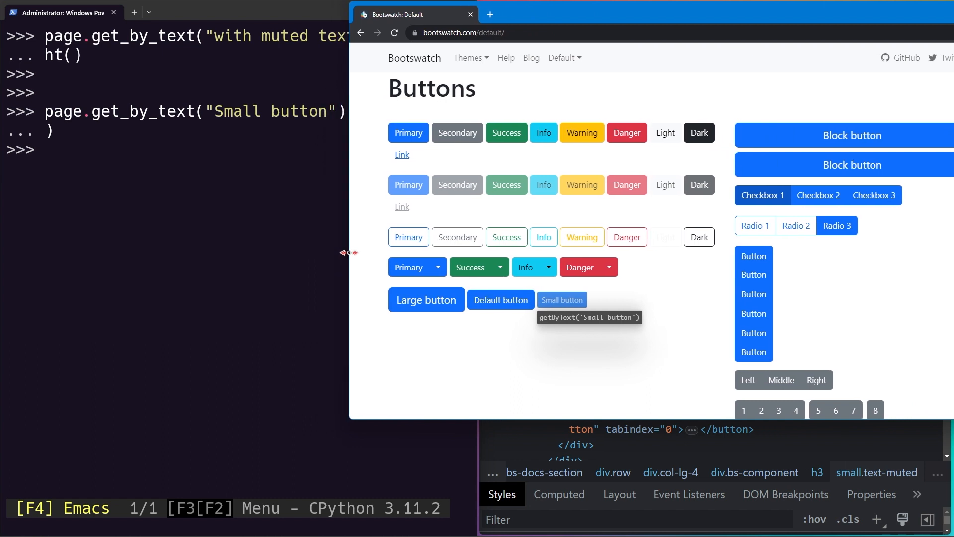
Scroll the Bootswatch page down toward Typography with the Small button still highlighted
{"action": "scroll", "scroll_direction": "down", "scroll_amount": 3}
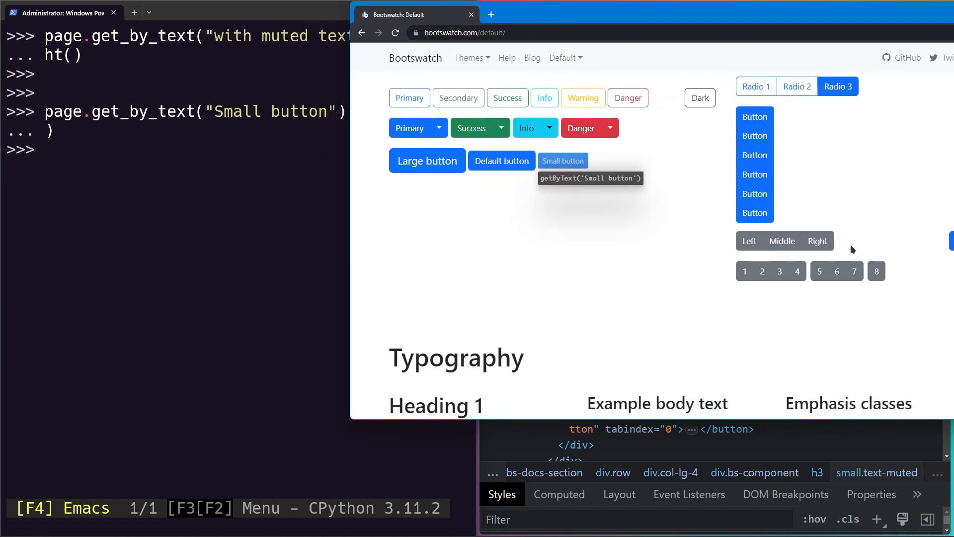
{"action": "mouse_move", "coordinate": [782, 241]}
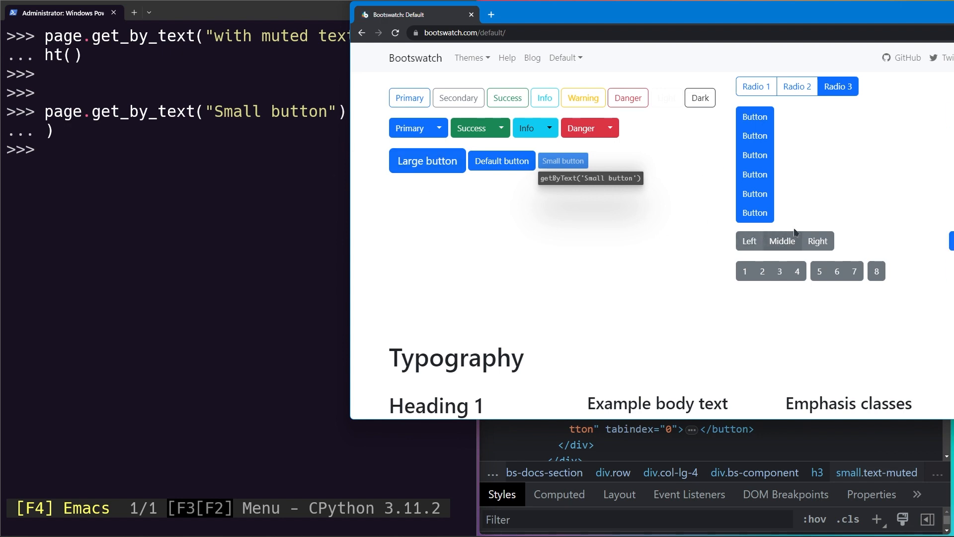
Run page.get_by_text("Middle").click() to press the Middle button on the page
{"action": "type", "text": "p"}
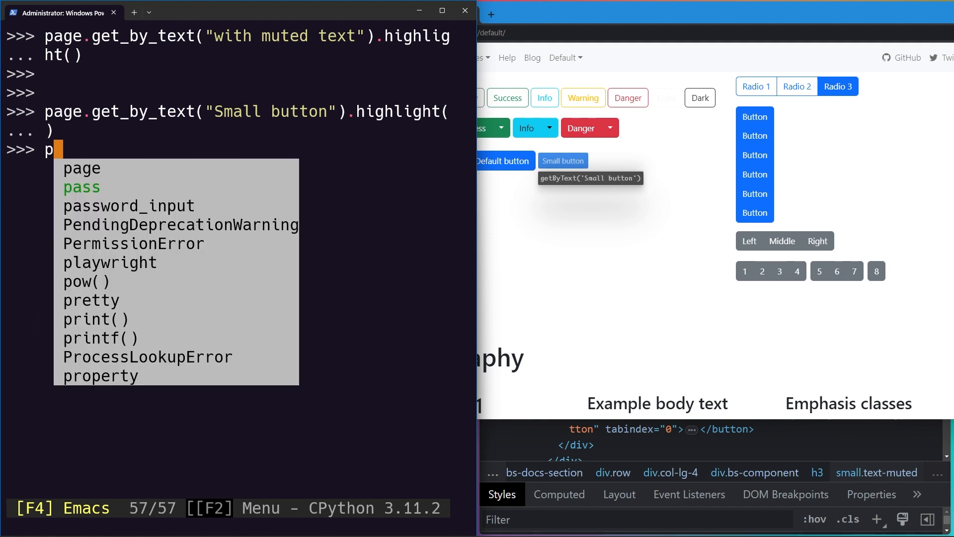
{"action": "type", "text": "age.get_by_text"}
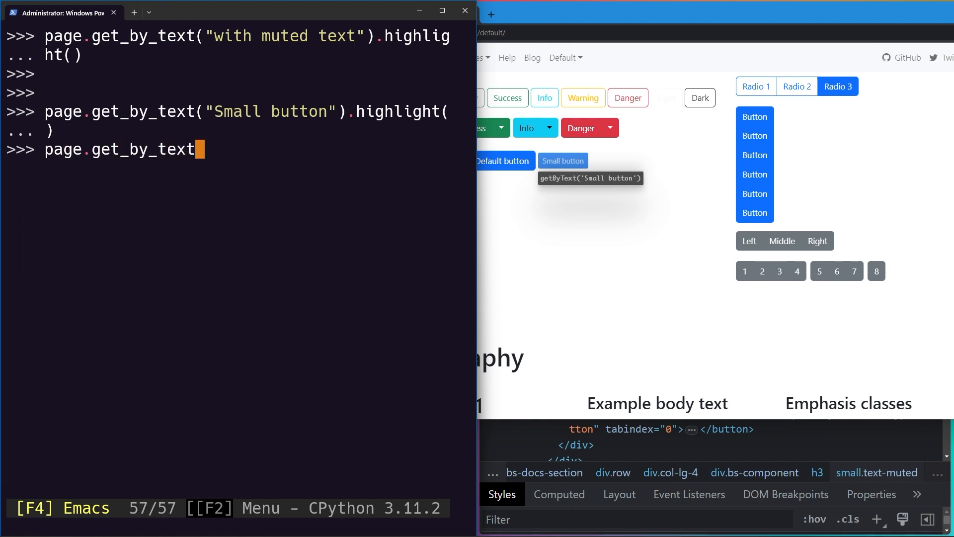
{"action": "type", "text": "\""}
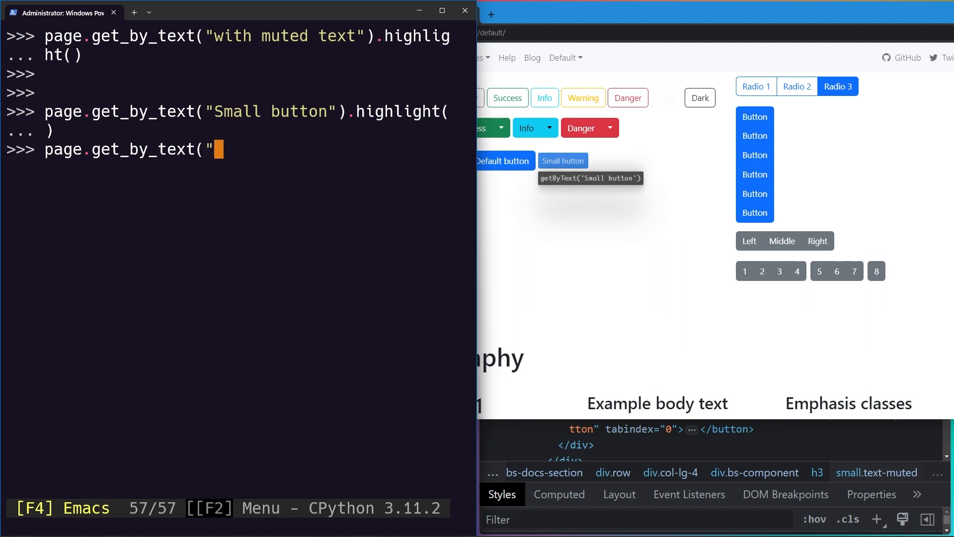
{"action": "type", "text": "Middl"}
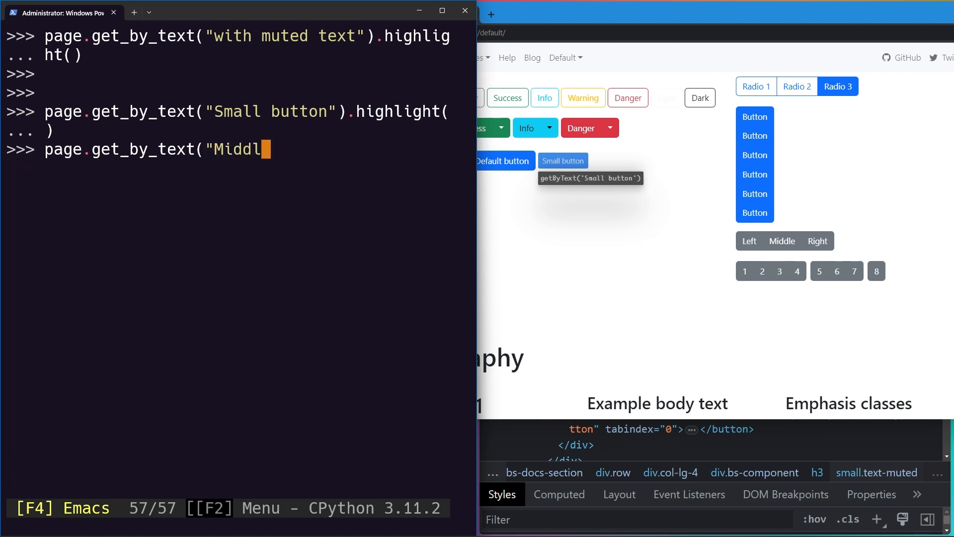
{"action": "type", "text": "e\").click()"}
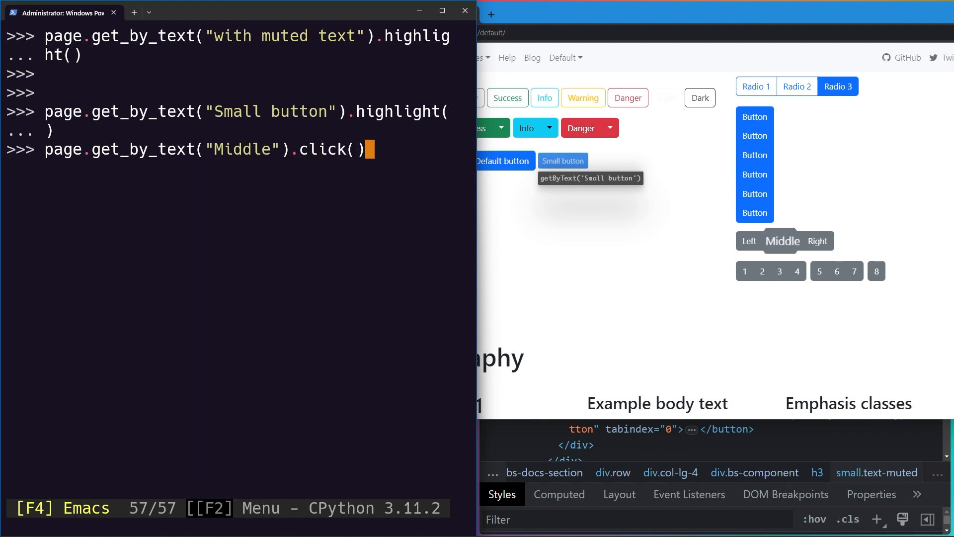
{"action": "key", "text": "Return"}
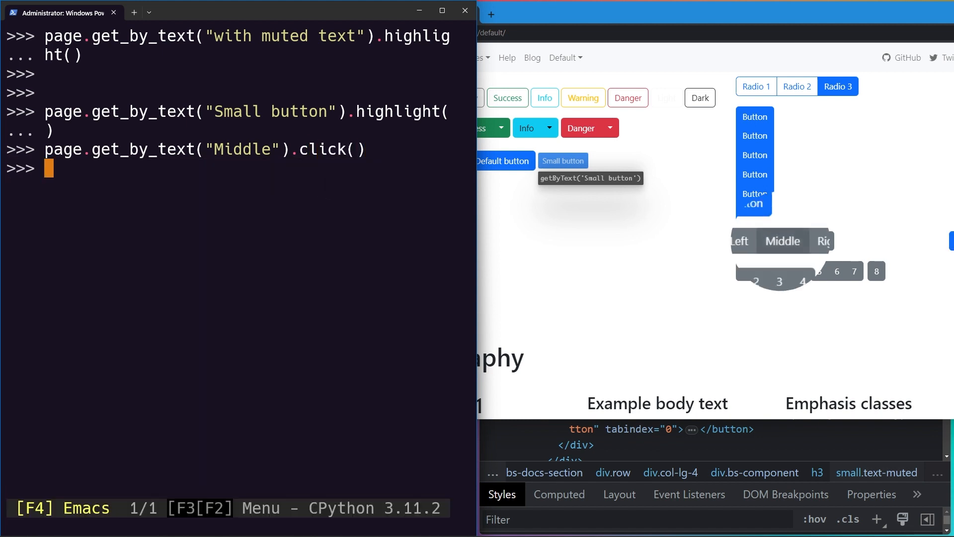
{"action": "left_click", "coordinate": [783, 241]}
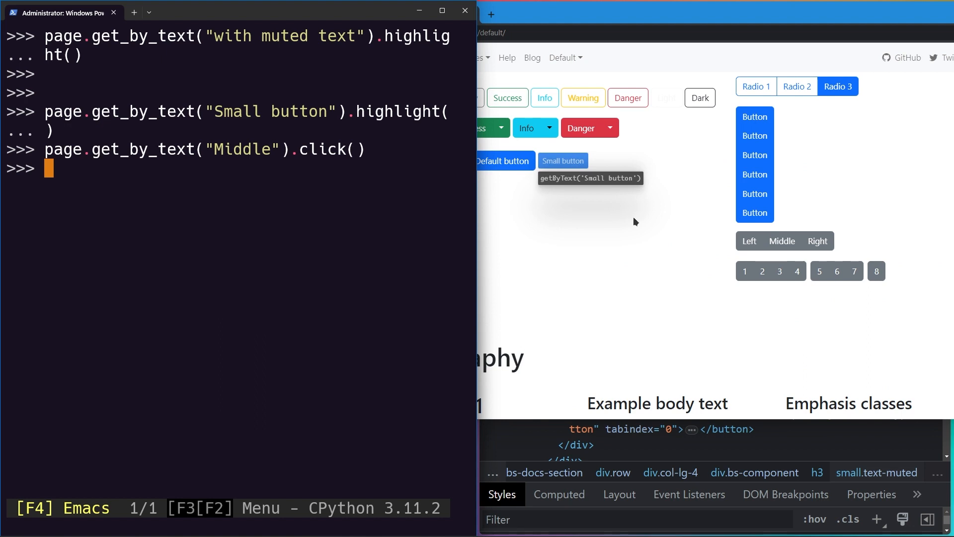
{"action": "mouse_move", "coordinate": [158, 131]}
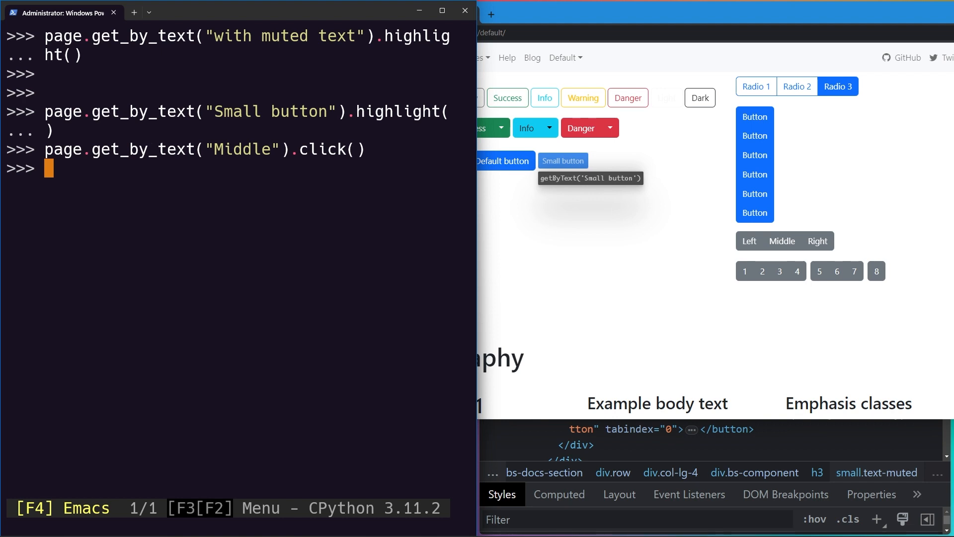
Clear the REPL and deselect text in the page's Typography section
{"action": "type", "text": "cl"}
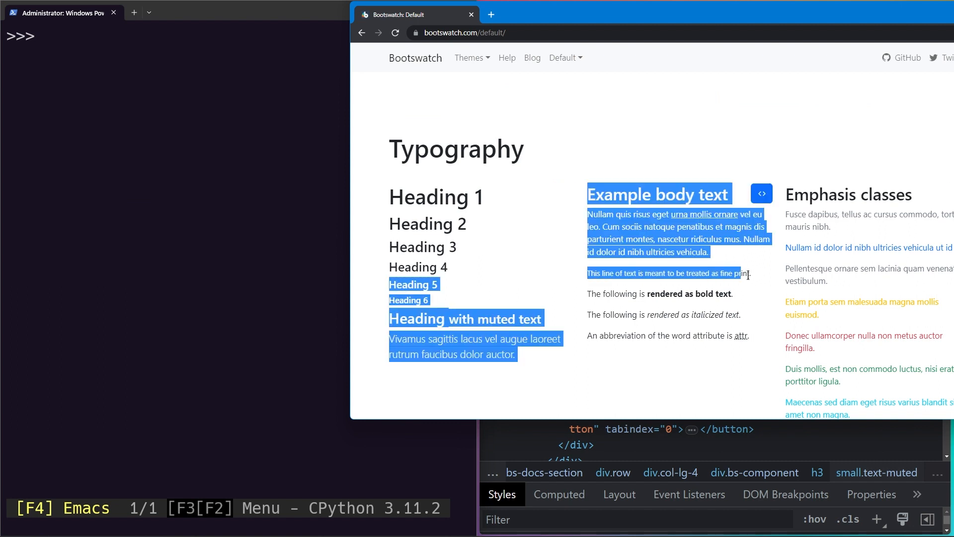
{"action": "left_click", "coordinate": [720, 274]}
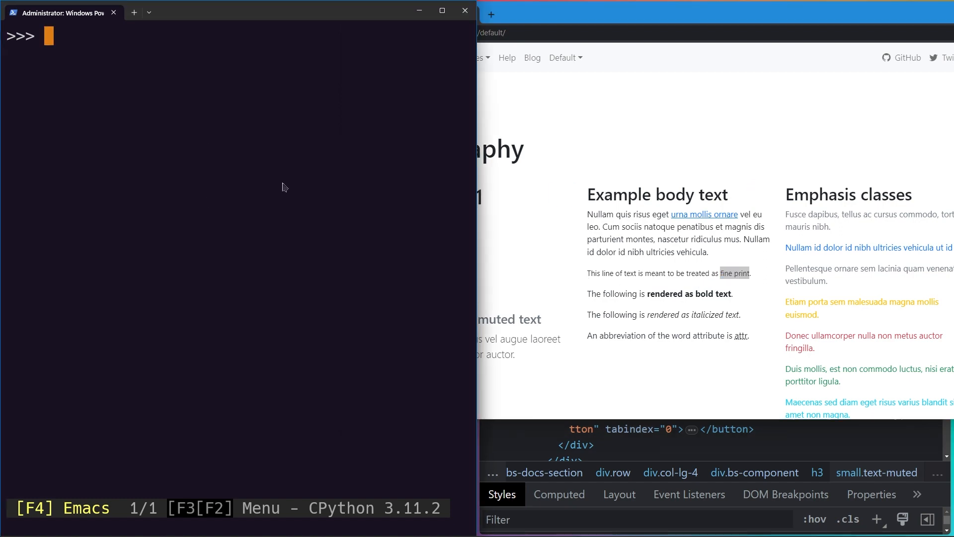
Run page.get_by_text("fine print").highlight() split across two REPL lines
{"action": "type", "text": "page."}
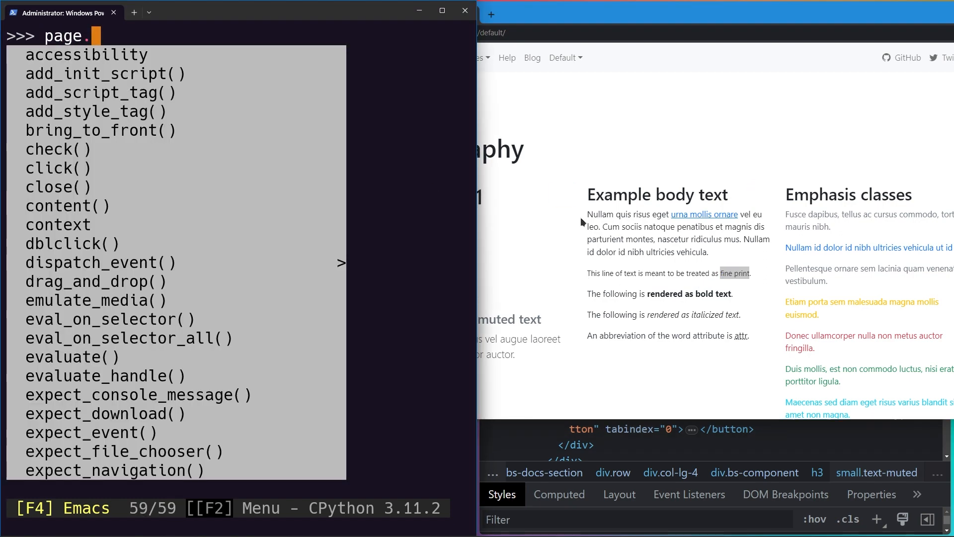
{"action": "type", "text": "get_by_text("}
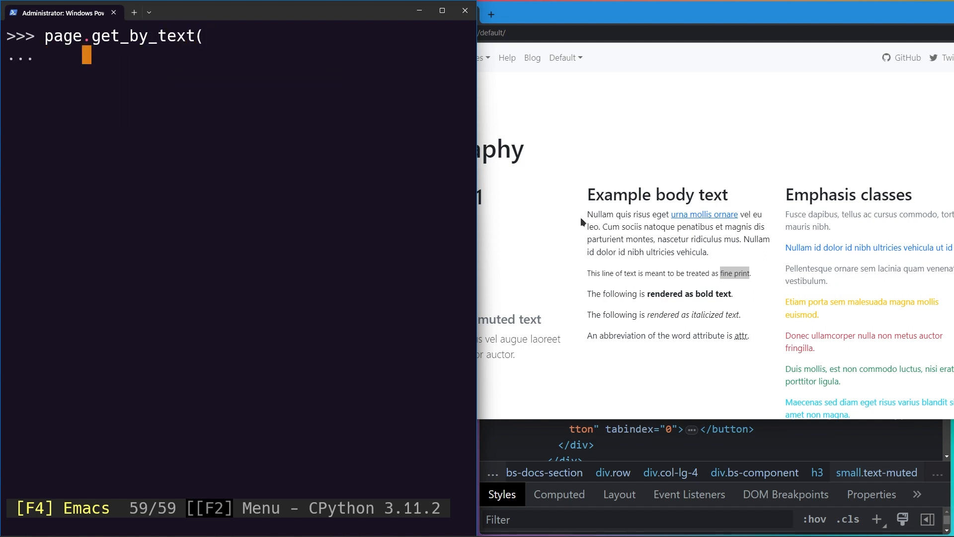
{"action": "type", "text": "\"fine\""}
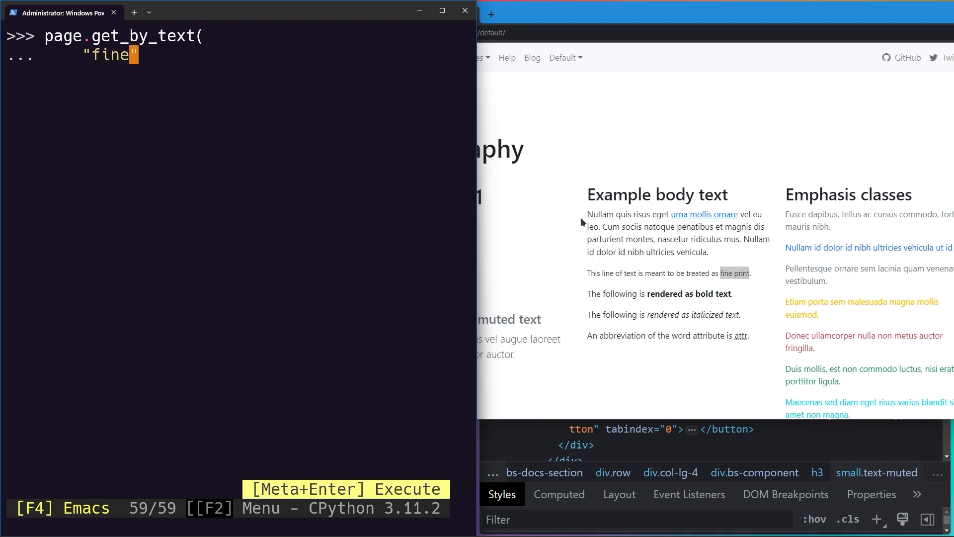
{"action": "type", "text": "print"}
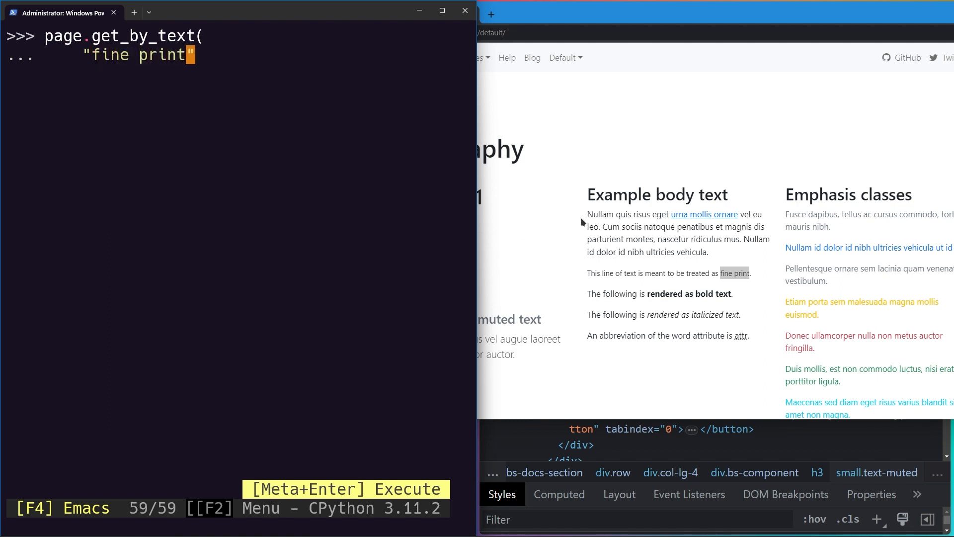
{"action": "key", "text": "Return"}
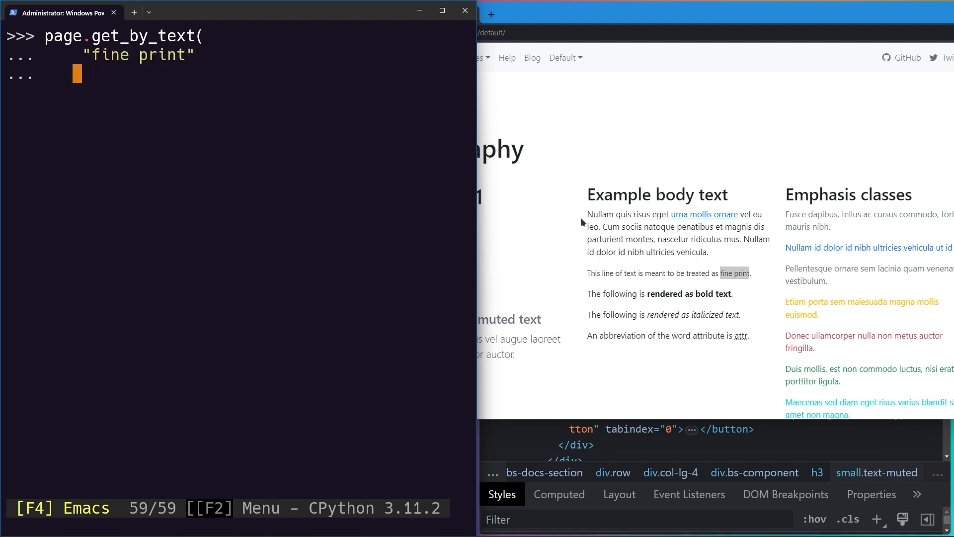
{"action": "type", "text": ")"}
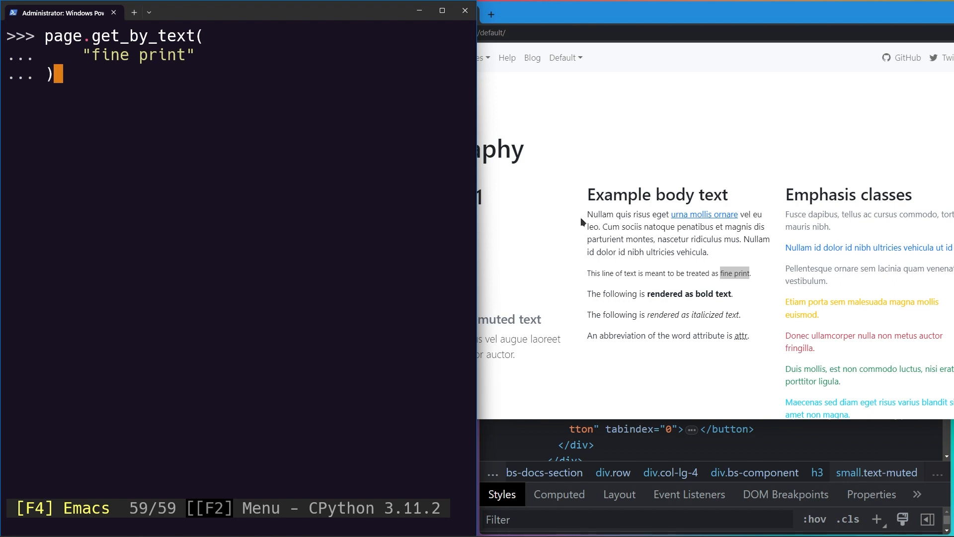
{"action": "type", "text": ".highlight()"}
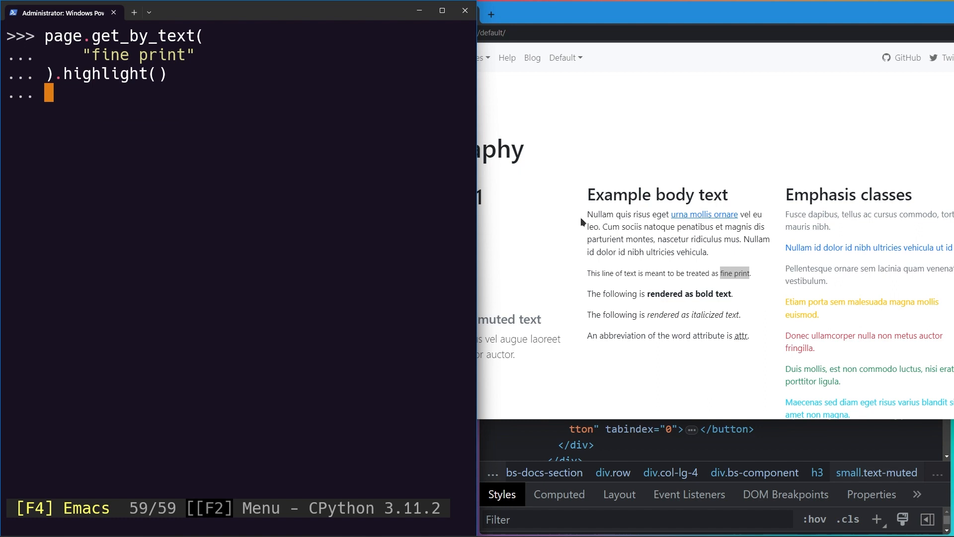
{"action": "key", "text": "Return"}
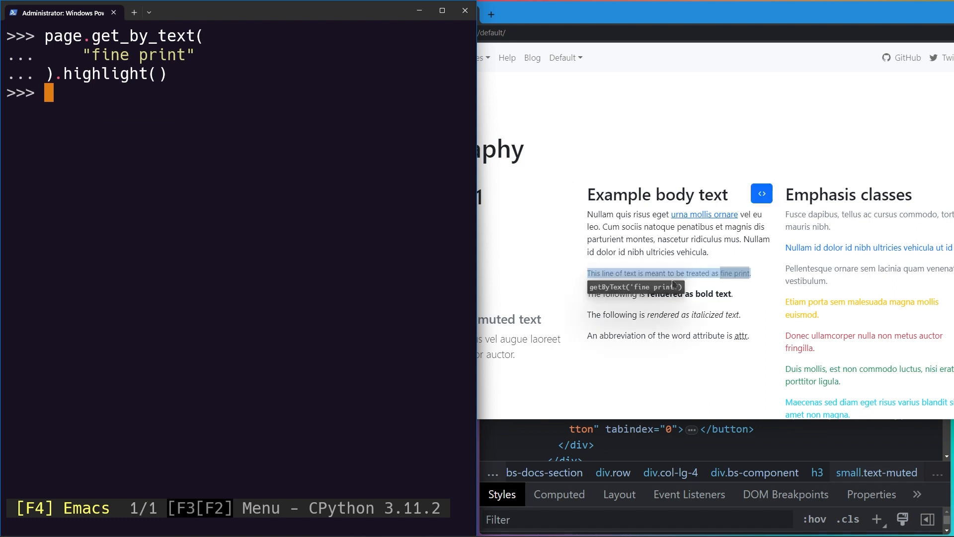
{"action": "mouse_move", "coordinate": [724, 272]}
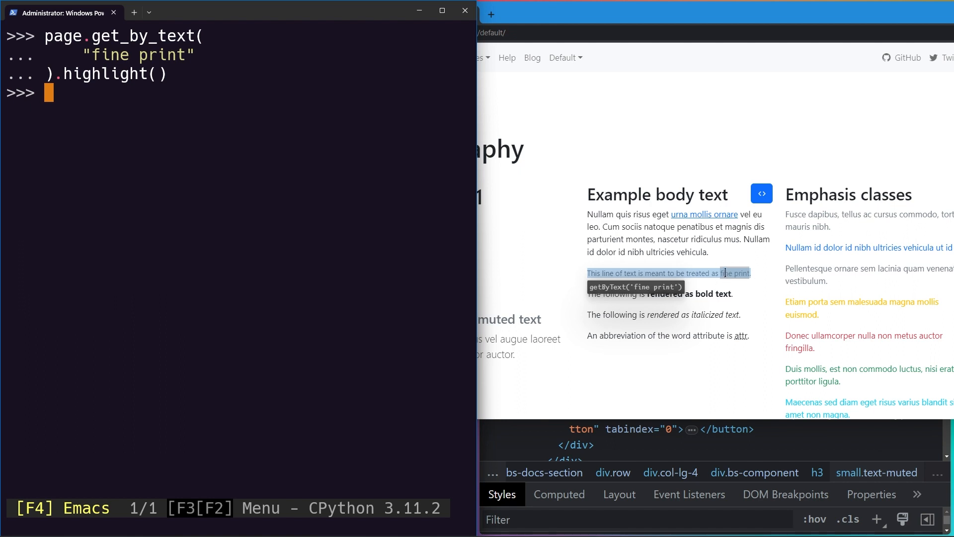
{"action": "mouse_move", "coordinate": [290, 103]}
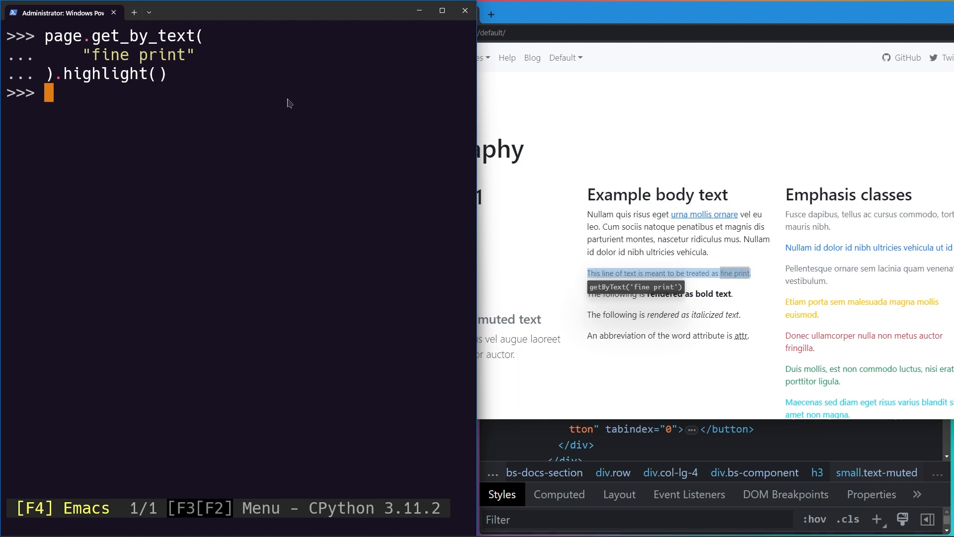
{"action": "mouse_move", "coordinate": [103, 40]}
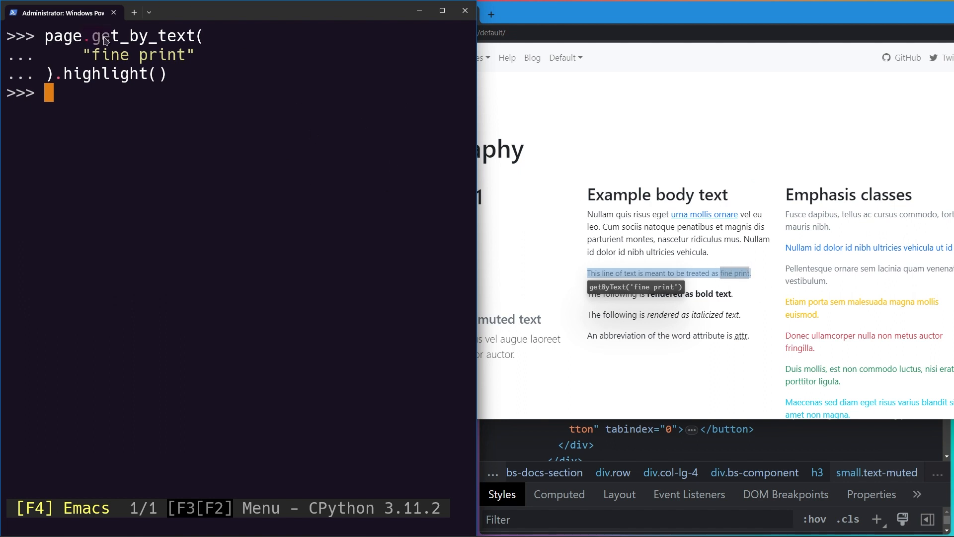
{"action": "mouse_move", "coordinate": [407, 137]}
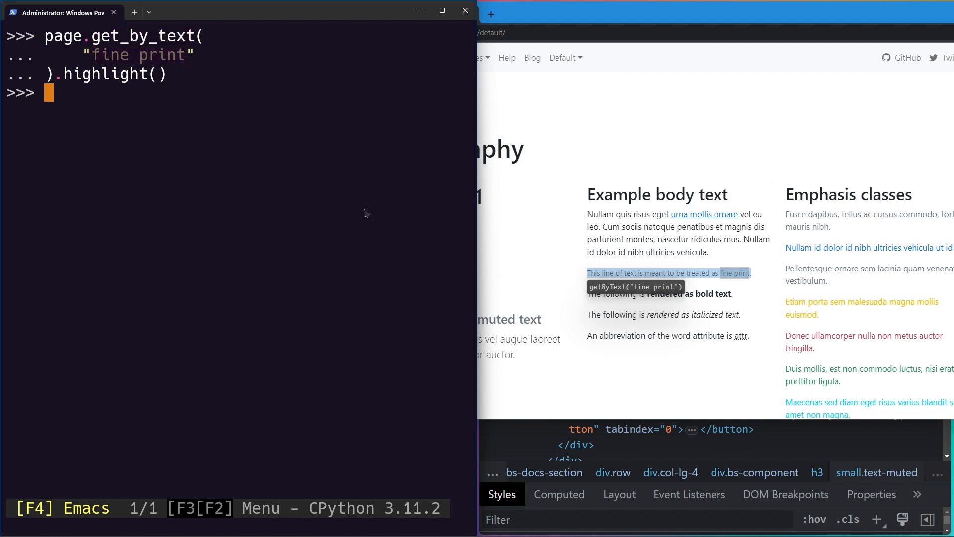
{"action": "mouse_move", "coordinate": [749, 326]}
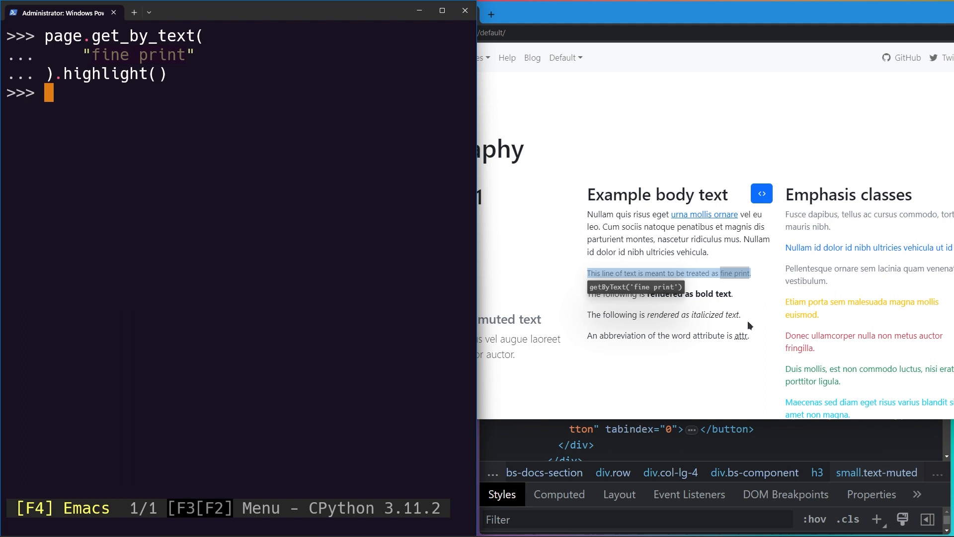
{"action": "mouse_move", "coordinate": [730, 315]}
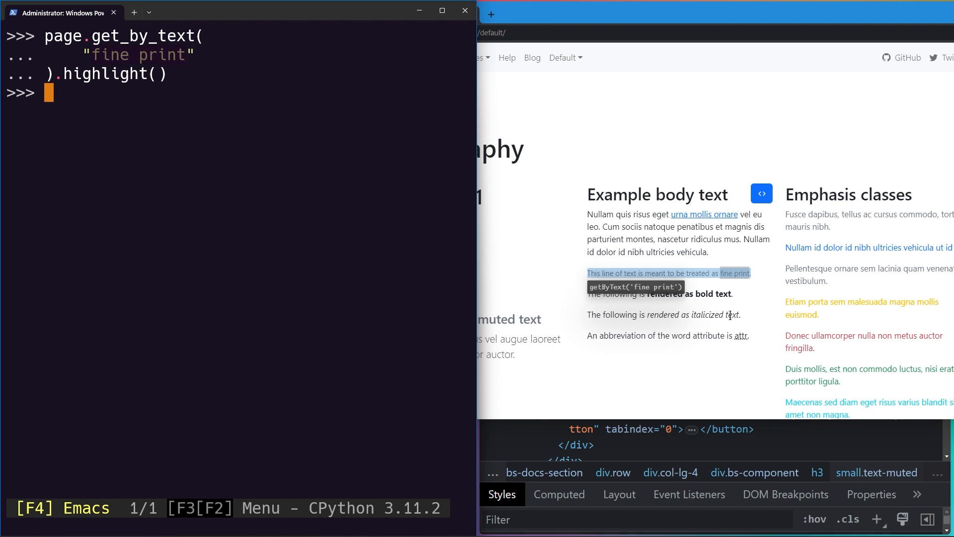
{"action": "mouse_move", "coordinate": [196, 184]}
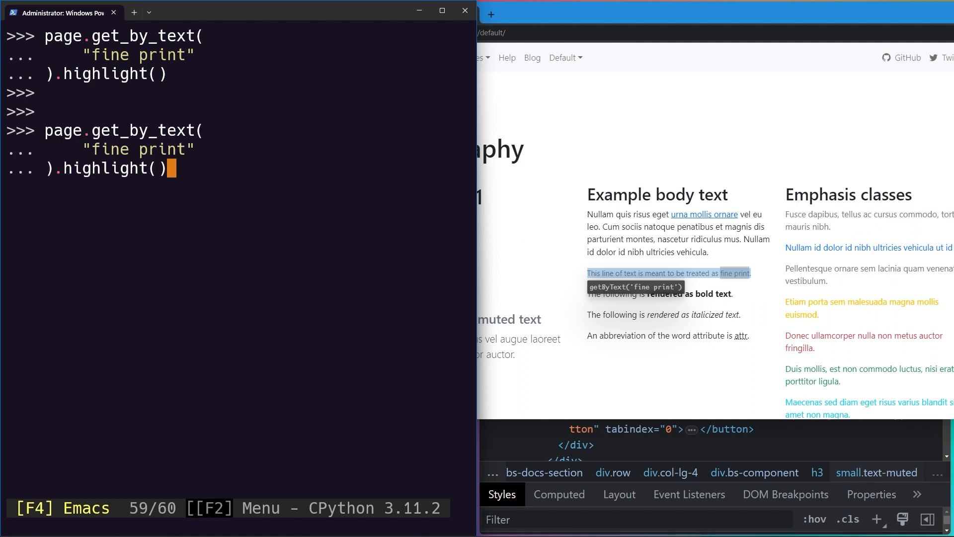
Add exact=False to the "fine print" get_by_text highlight call
{"action": "type", "text": ", exa"}
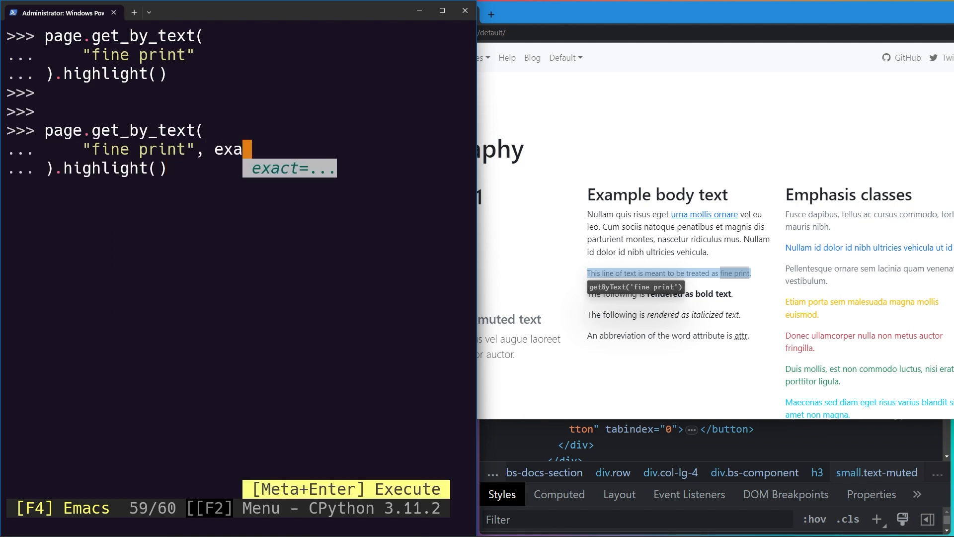
{"action": "type", "text": "ct=False"}
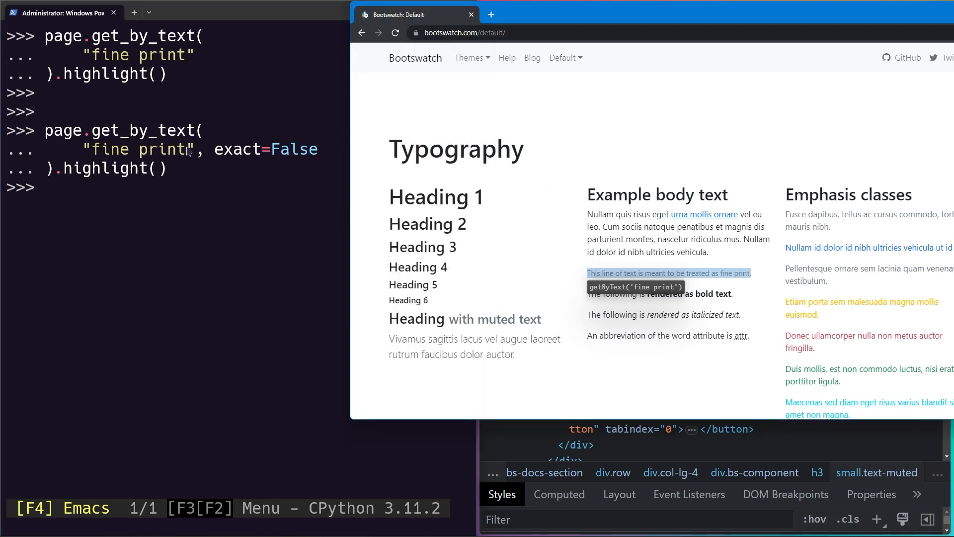
{"action": "mouse_move", "coordinate": [323, 183]}
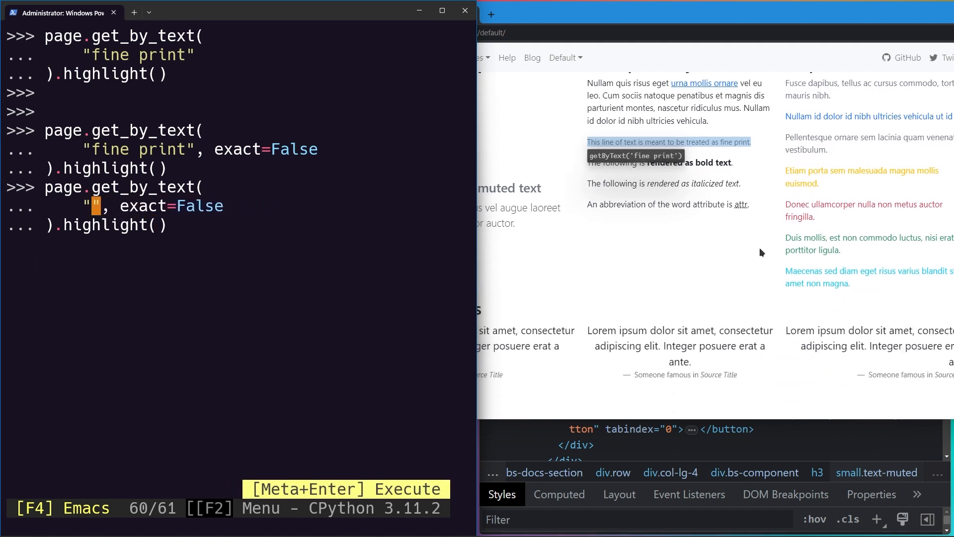
Run the highlight locator with "attr" as the search text and exact=False
{"action": "type", "text": "att"}
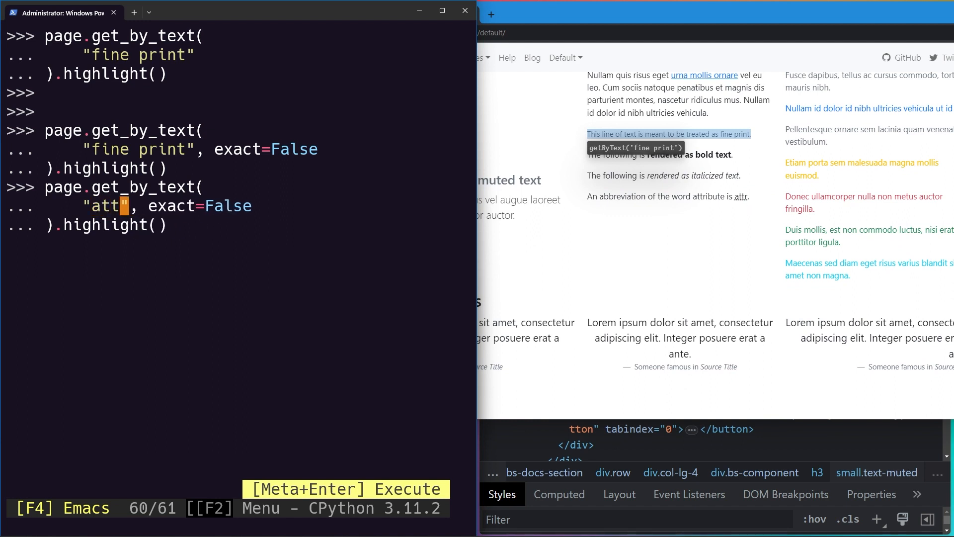
{"action": "type", "text": "r"}
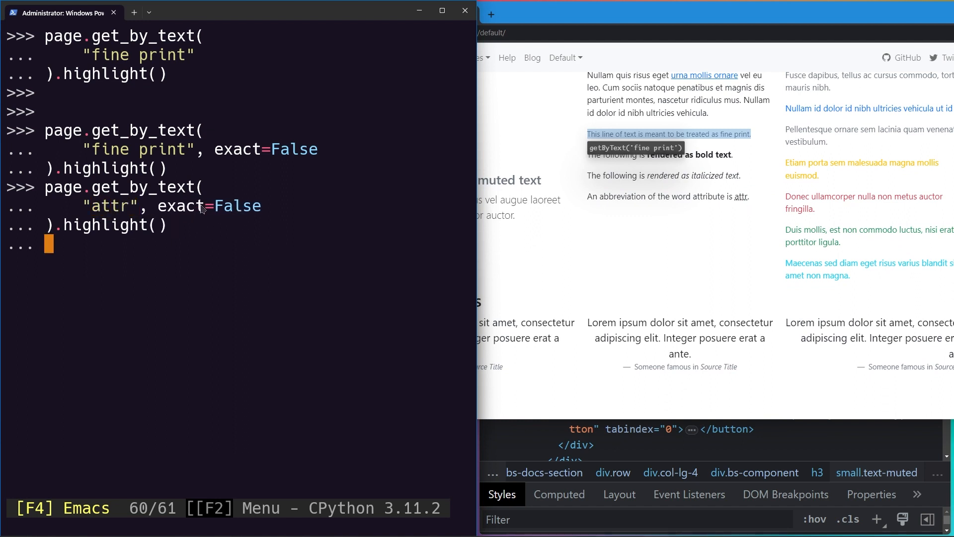
{"action": "key", "text": "Return"}
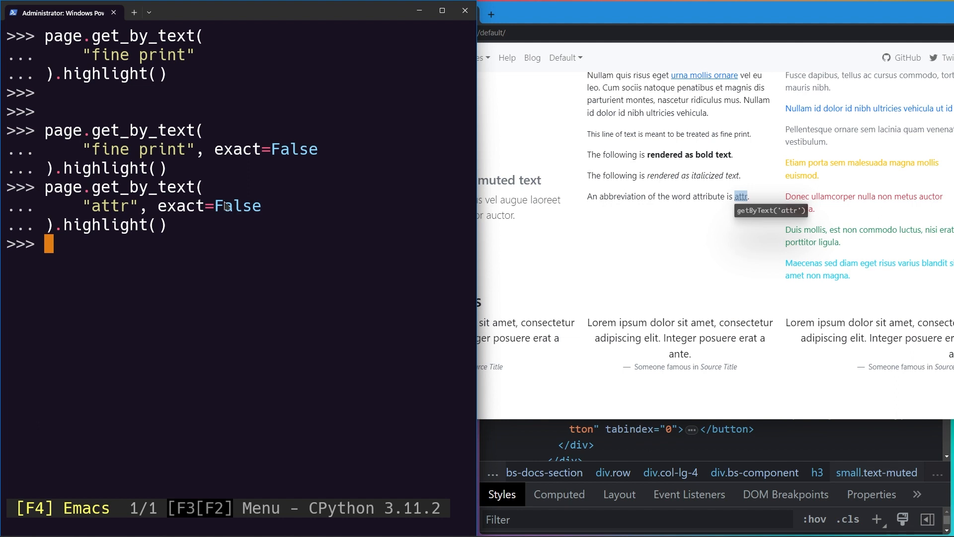
{"action": "mouse_move", "coordinate": [683, 134]}
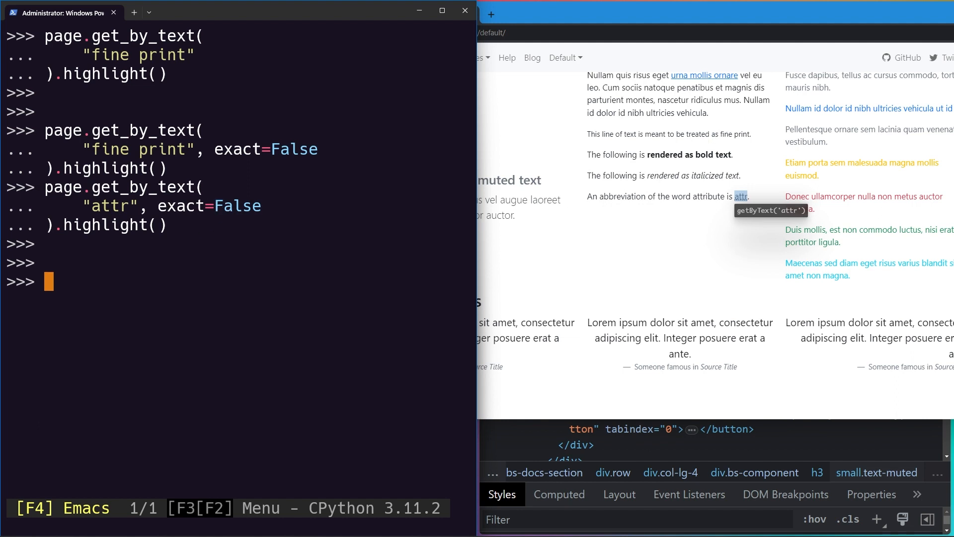
Clear the screen and rerun the "fine print" exact=False highlight command
{"action": "type", "text": "clear()"}
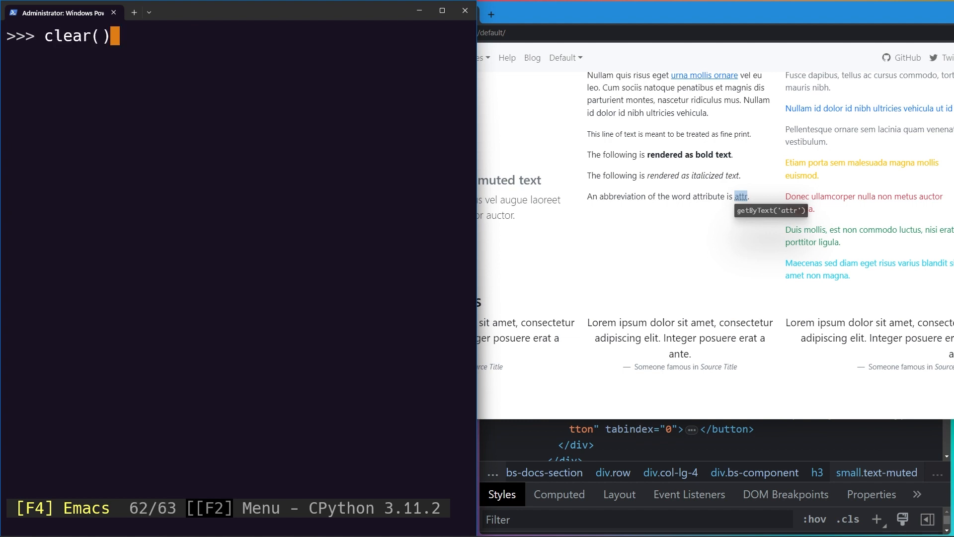
{"action": "type", "text": "page.get_by_text("}
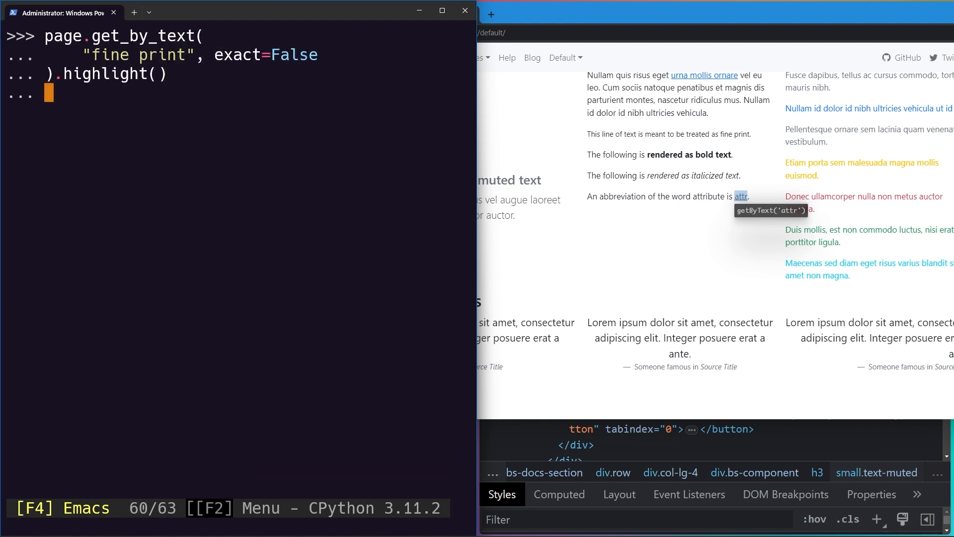
{"action": "key", "text": "Return"}
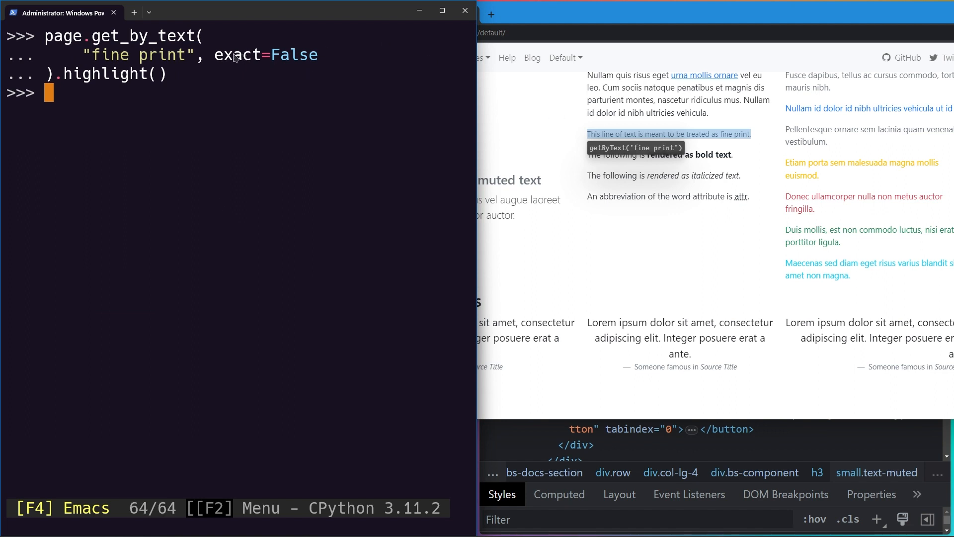
{"action": "mouse_move", "coordinate": [339, 65]}
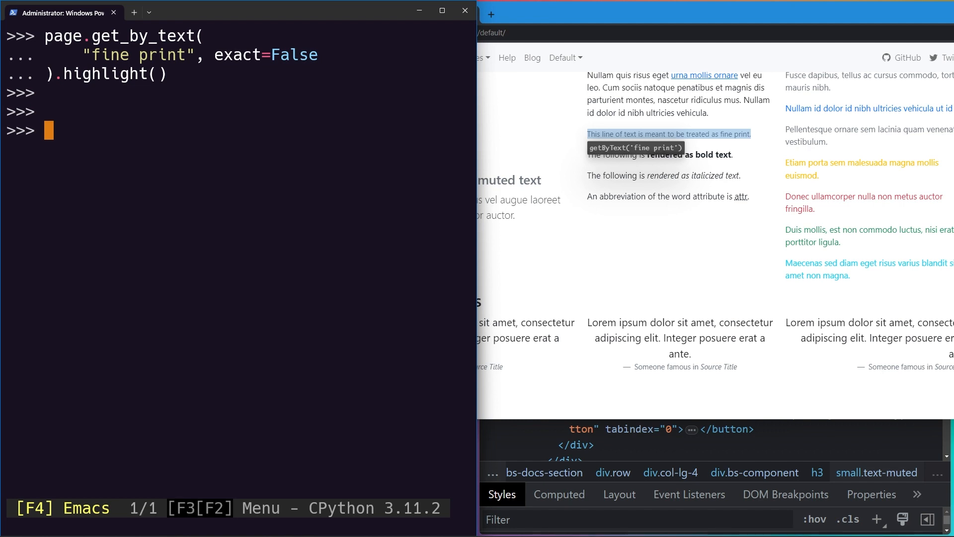
Rerun the "fine print" highlight with exact=True and scroll up to check
{"action": "type", "text": "page.get_by_text("}
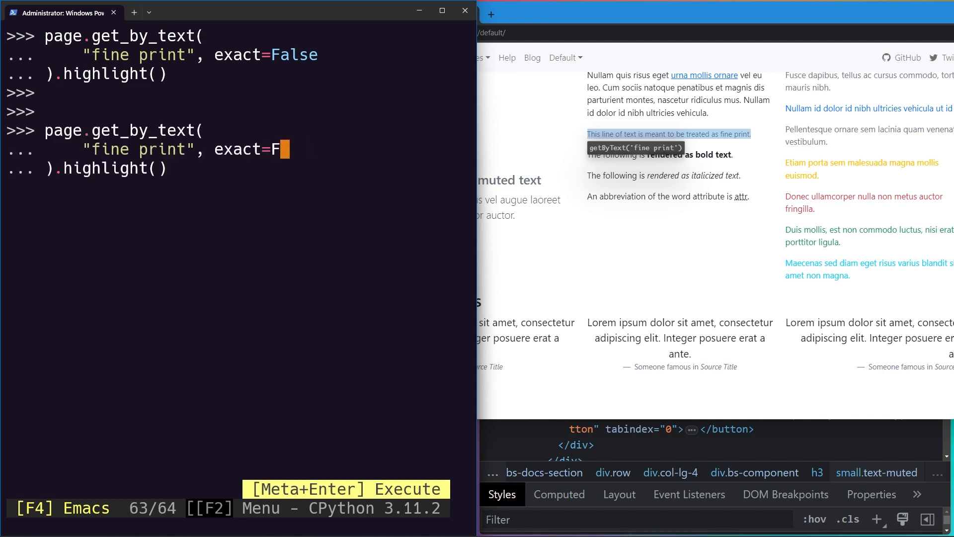
{"action": "type", "text": "rue"}
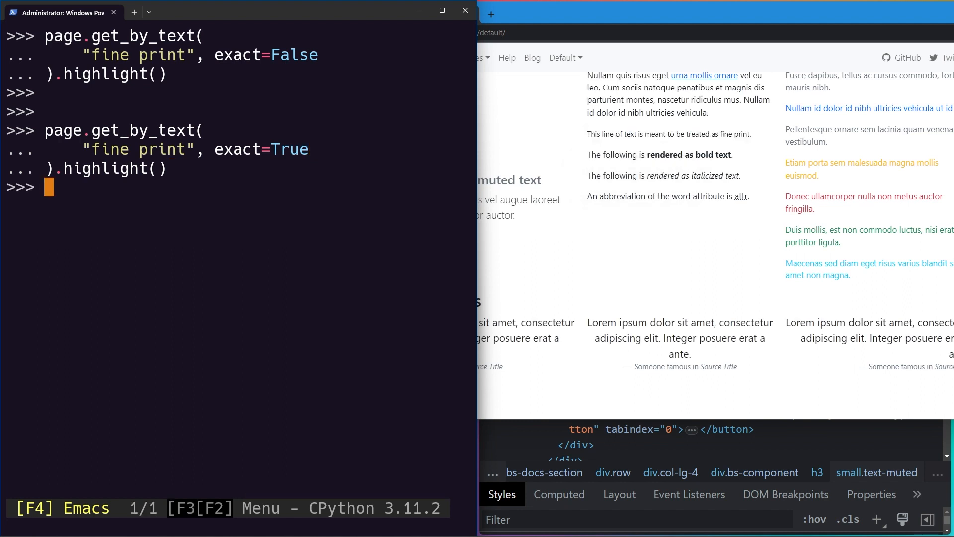
{"action": "mouse_move", "coordinate": [190, 110]}
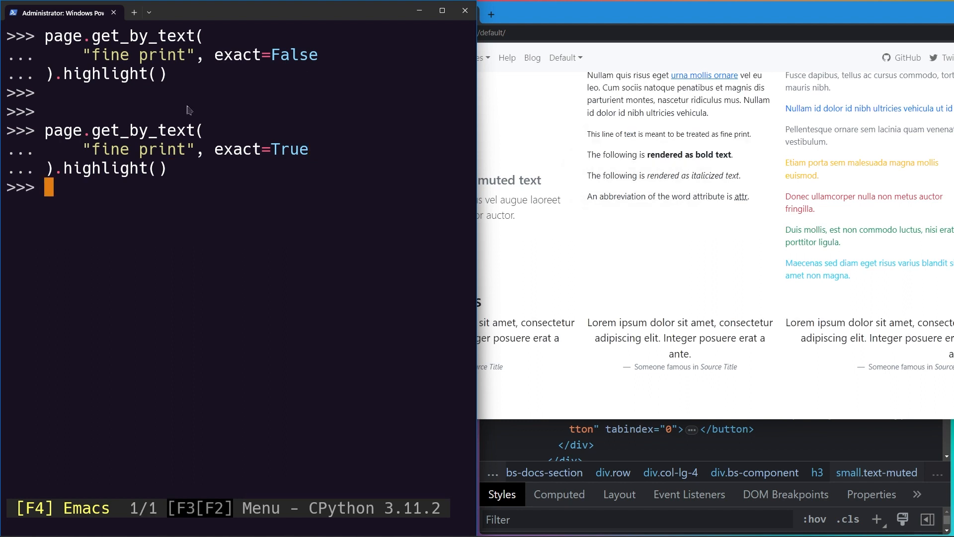
{"action": "scroll", "scroll_direction": "up", "scroll_amount": 3}
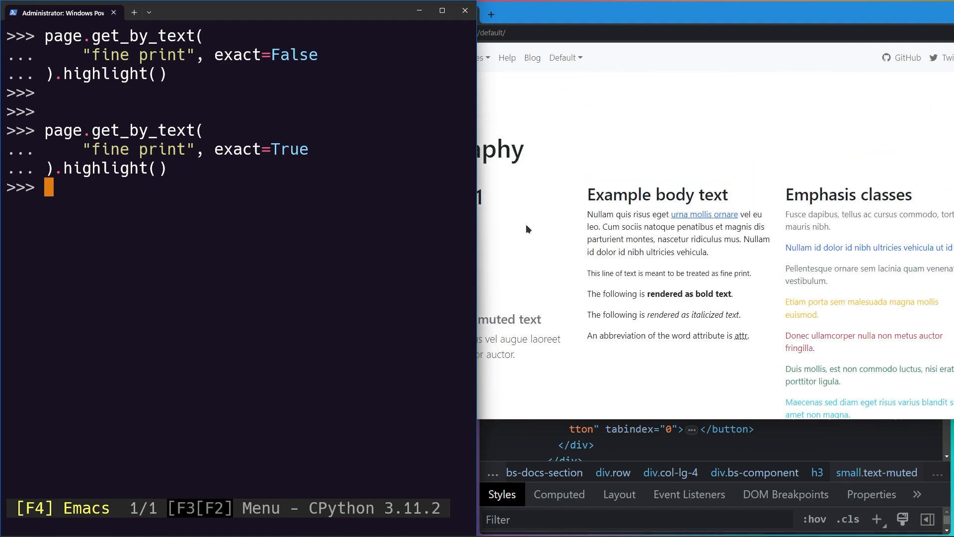
{"action": "mouse_move", "coordinate": [274, 177]}
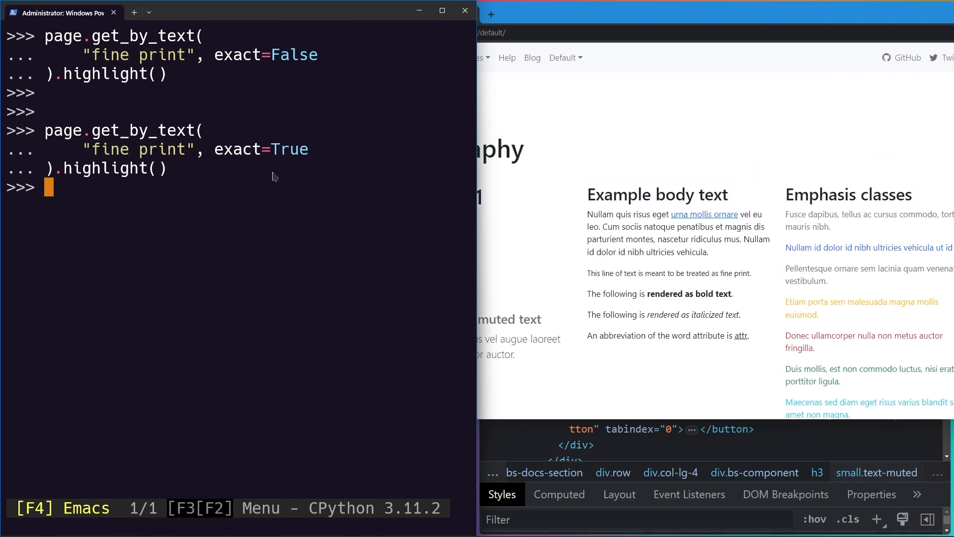
{"action": "mouse_move", "coordinate": [736, 216]}
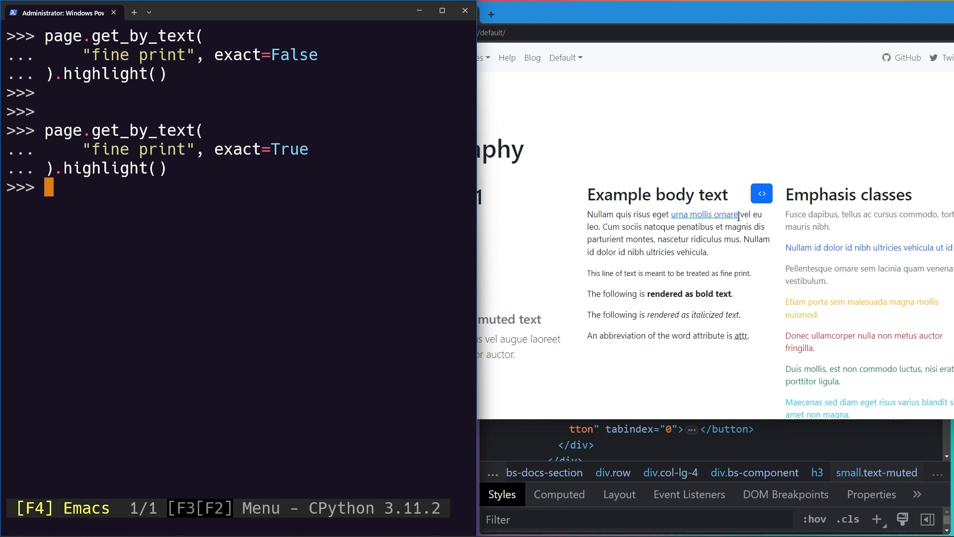